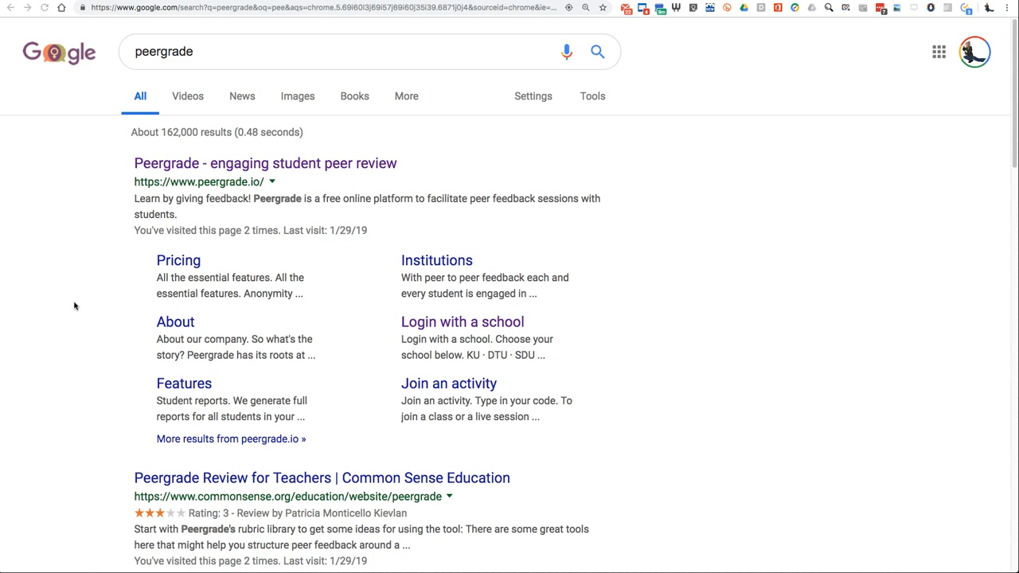
pyautogui.moveTo(75, 284)
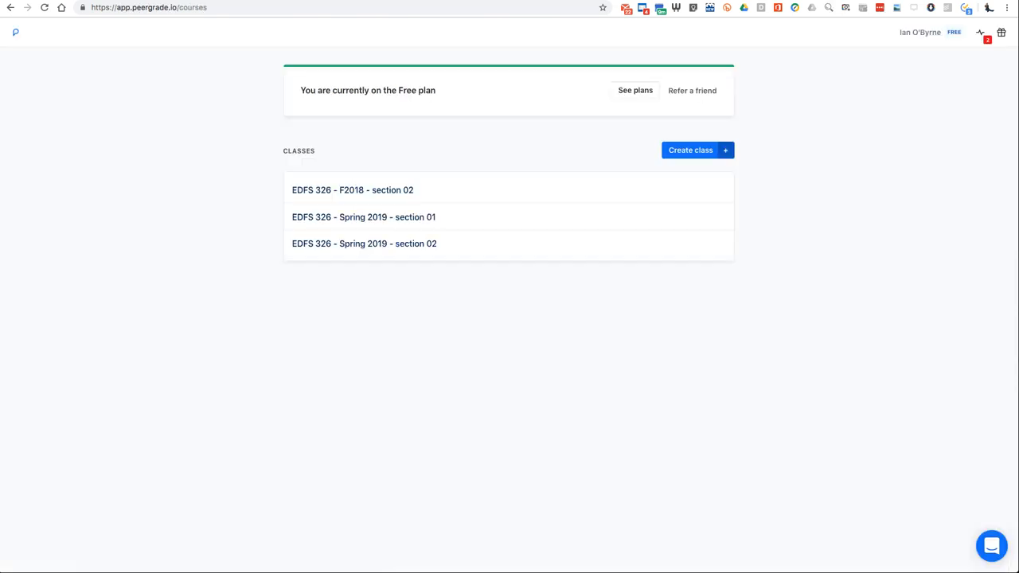
pyautogui.moveTo(127, 199)
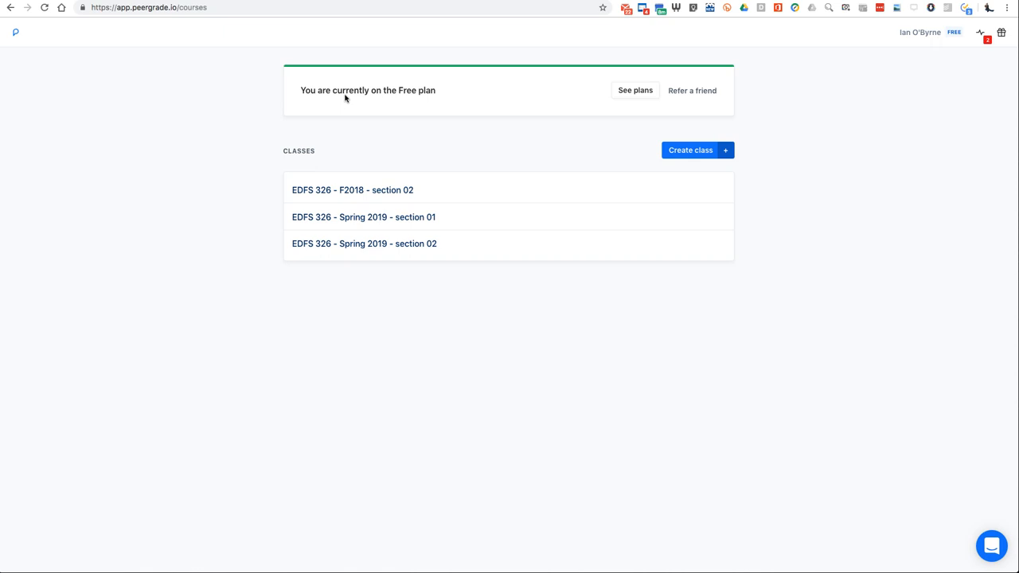
pyautogui.moveTo(213, 126)
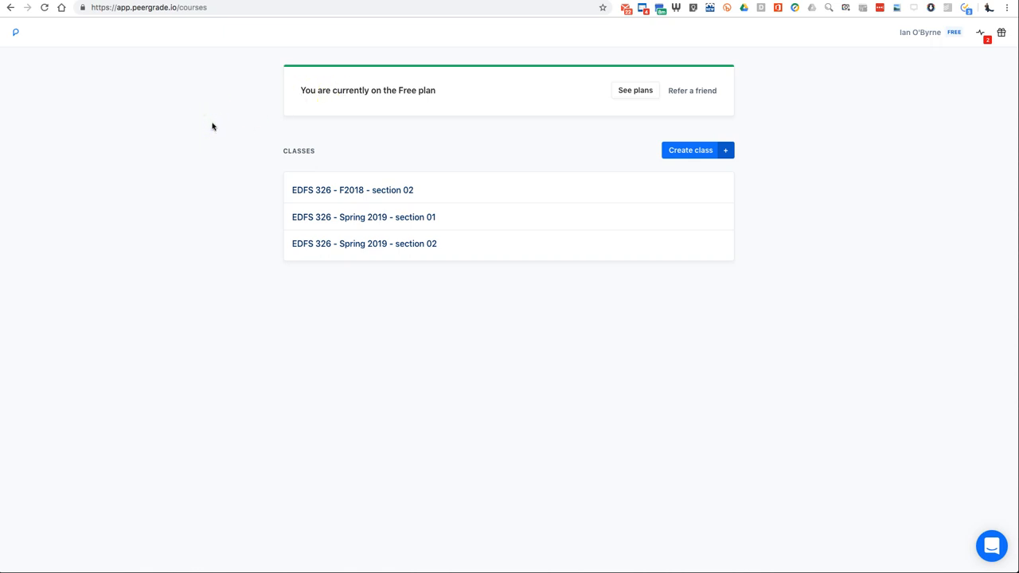
pyautogui.moveTo(184, 197)
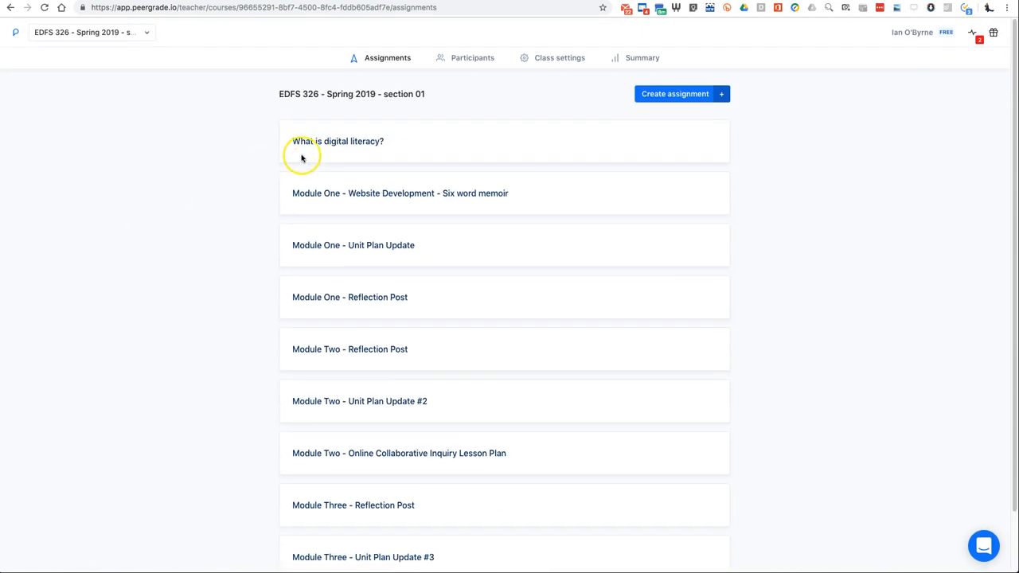
pyautogui.moveTo(157, 185)
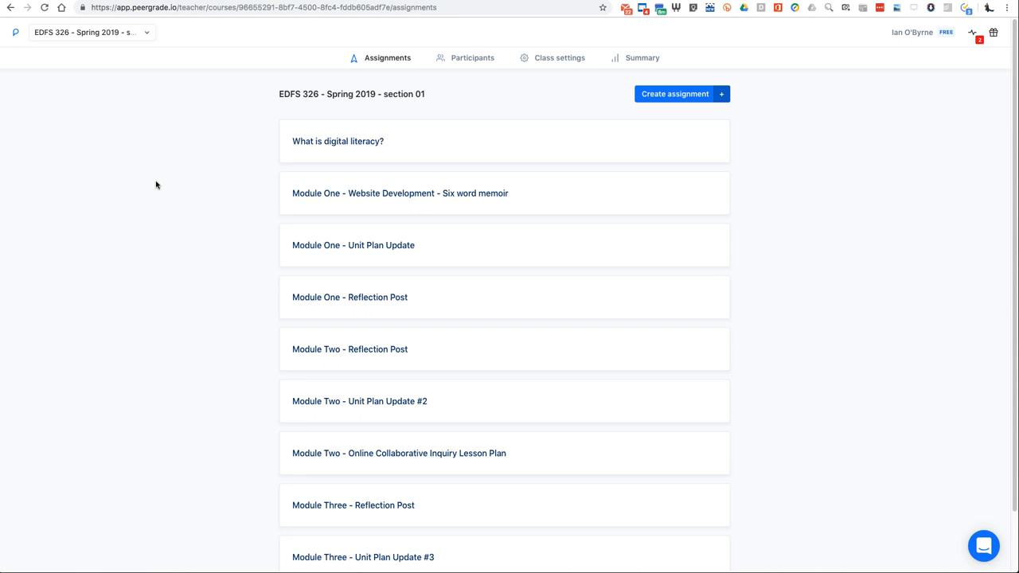
# Scroll the EDFS 326 assignment list down to the Module Three items
pyautogui.scroll(-3)
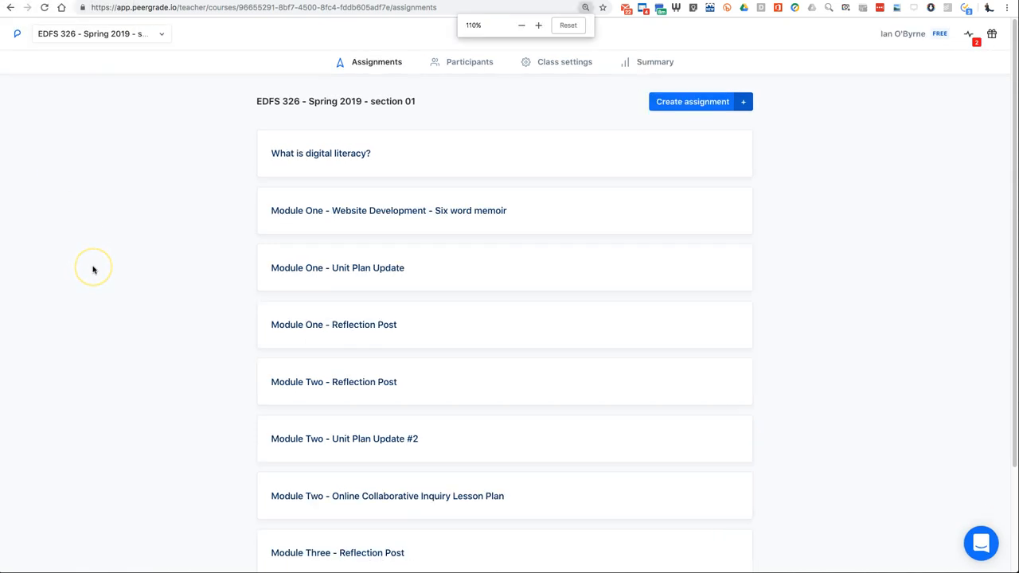
pyautogui.scroll(-3)
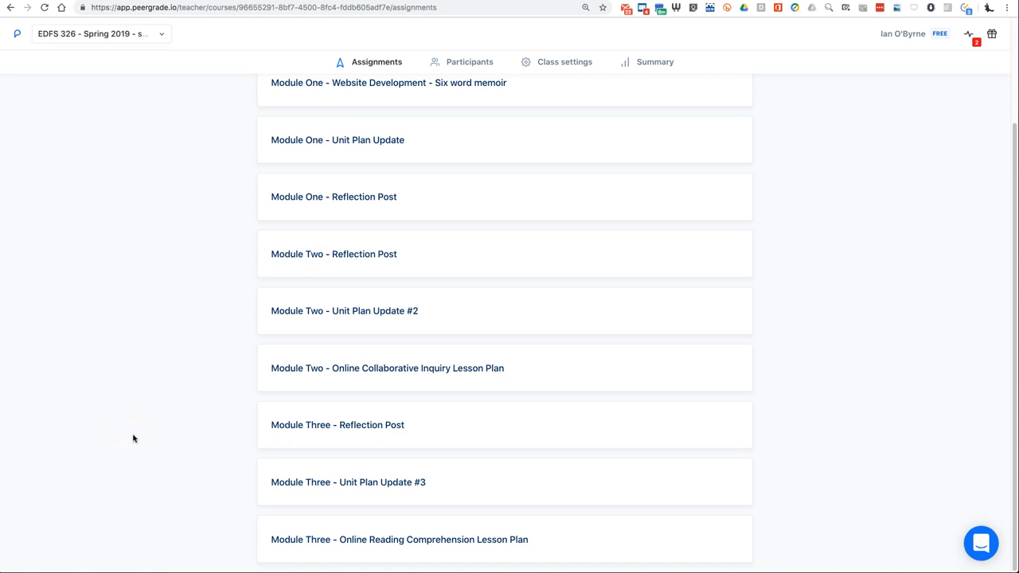
pyautogui.moveTo(315, 449)
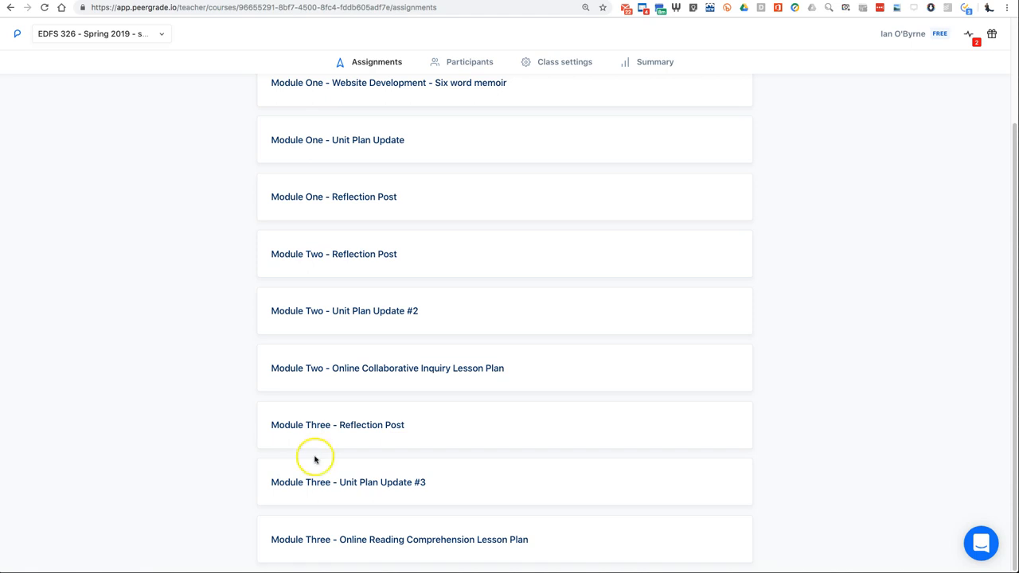
pyautogui.moveTo(312, 500)
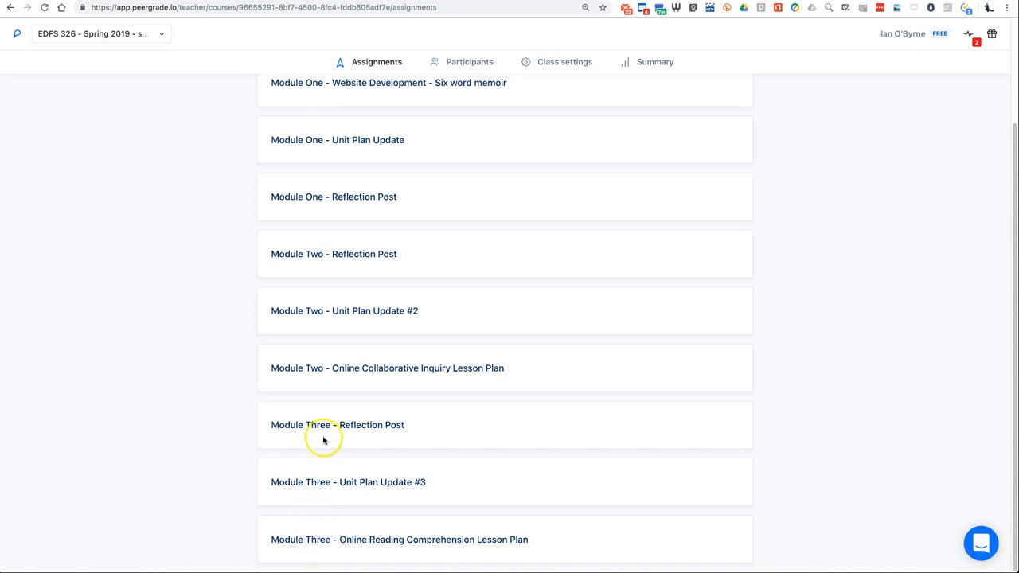
# Open the Module Three - Reflection Post overview showing deadlines and 0 of 14 submissions
pyautogui.click(338, 425)
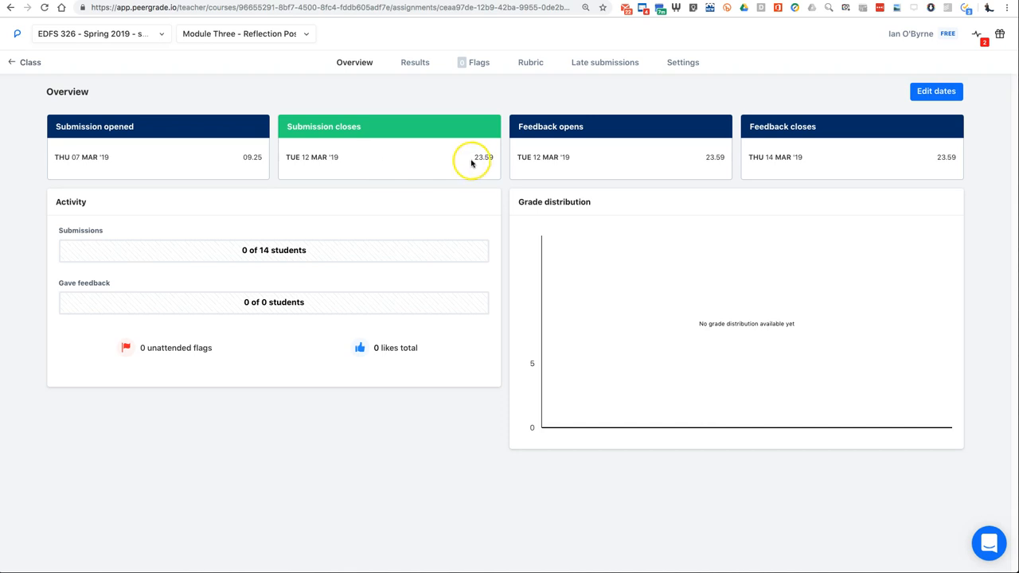
pyautogui.moveTo(352, 161)
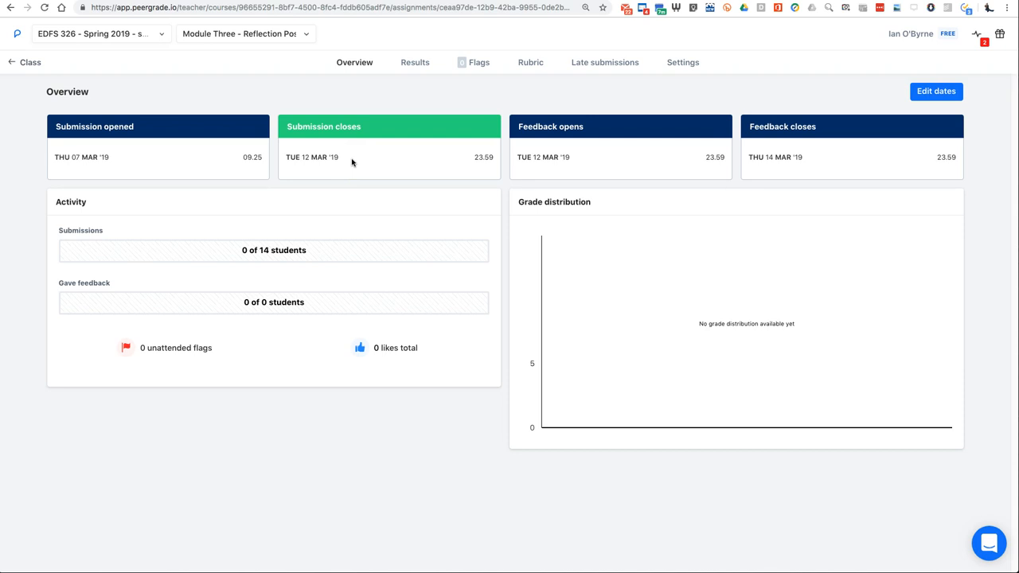
pyautogui.moveTo(573, 149)
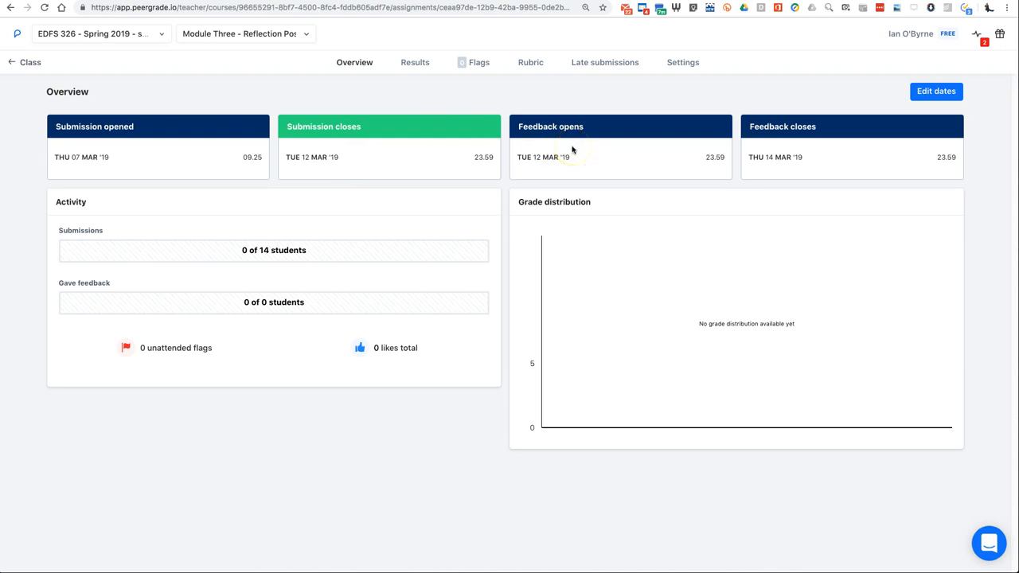
pyautogui.moveTo(789, 172)
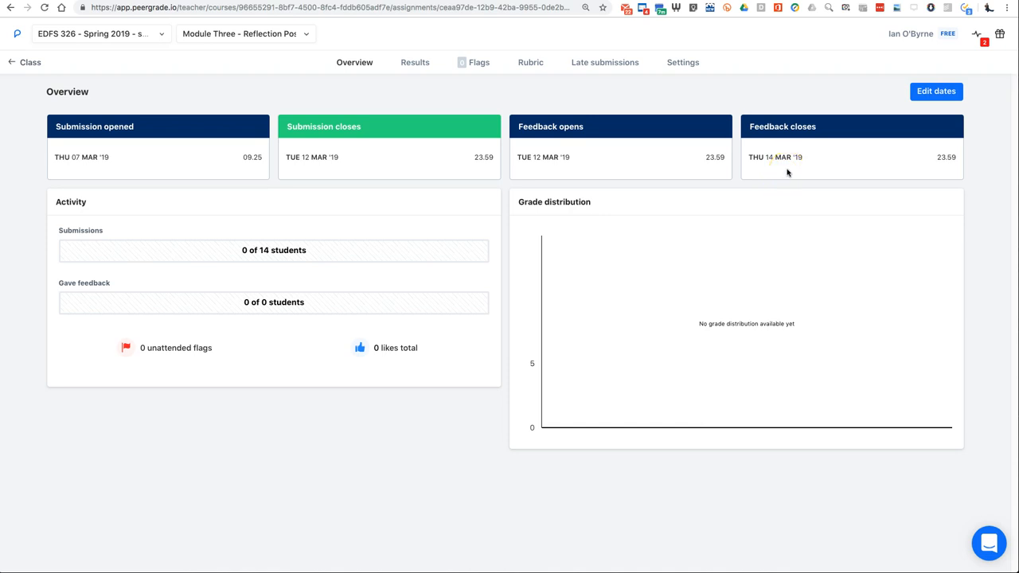
pyautogui.moveTo(682, 62)
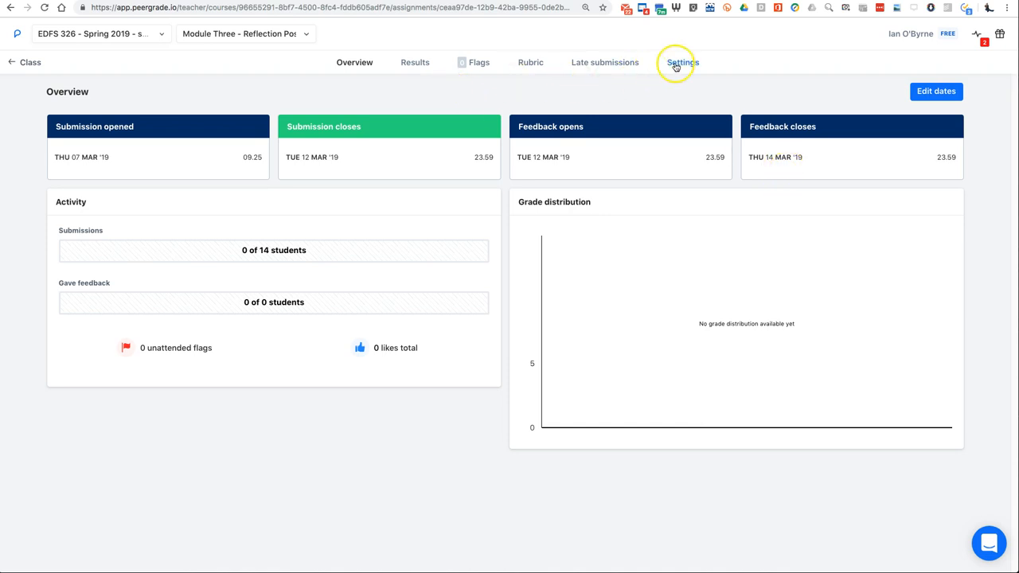
# Show the Reflection Post's settings with its title, description and file upload area
pyautogui.click(680, 62)
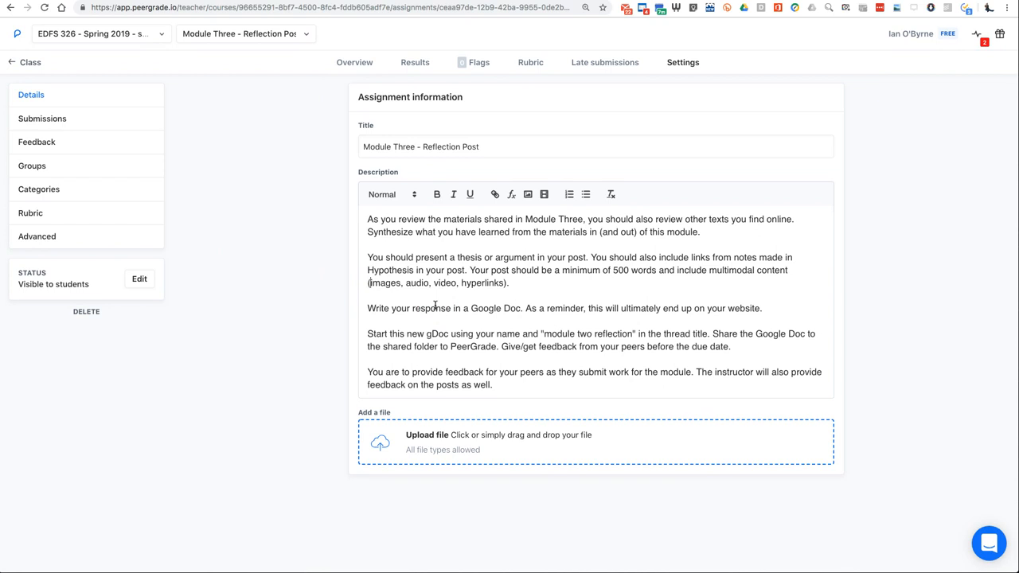
pyautogui.moveTo(243, 231)
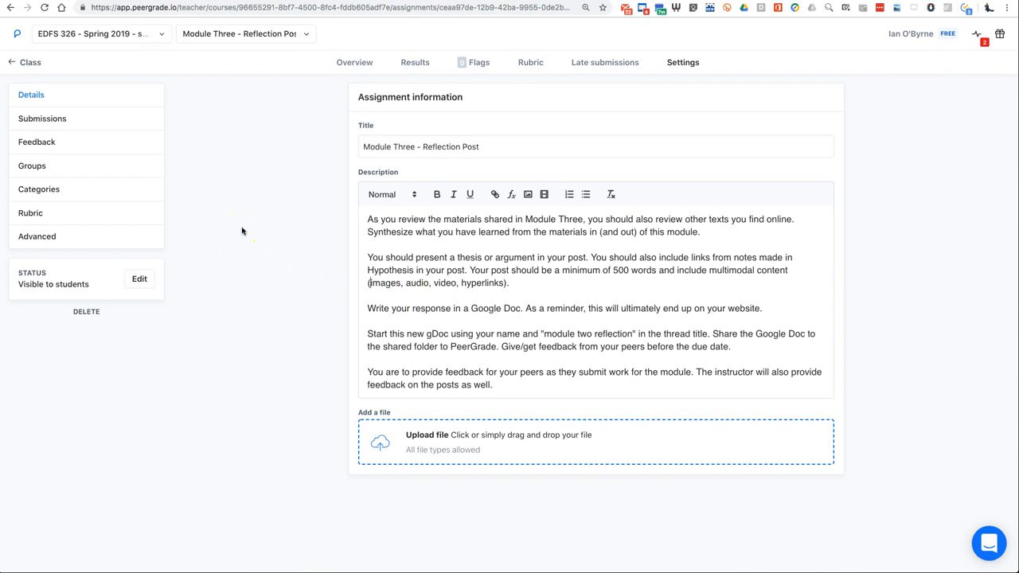
pyautogui.moveTo(84, 182)
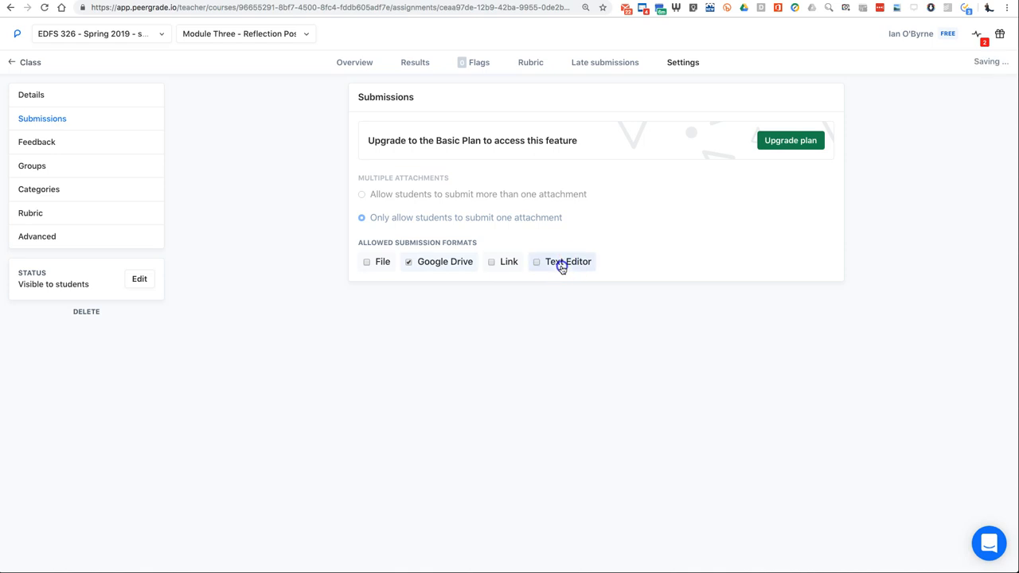
pyautogui.moveTo(308, 301)
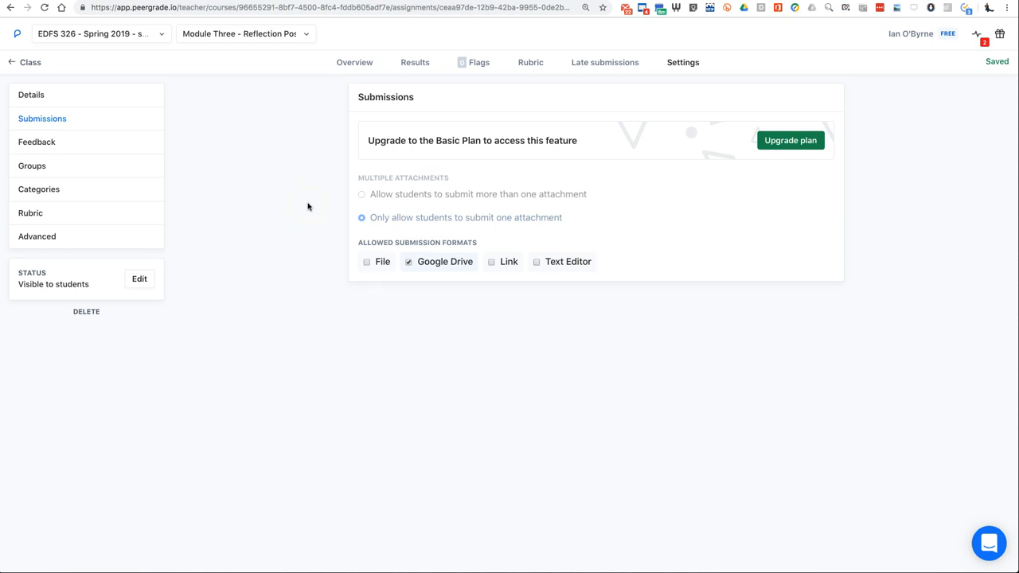
pyautogui.moveTo(235, 195)
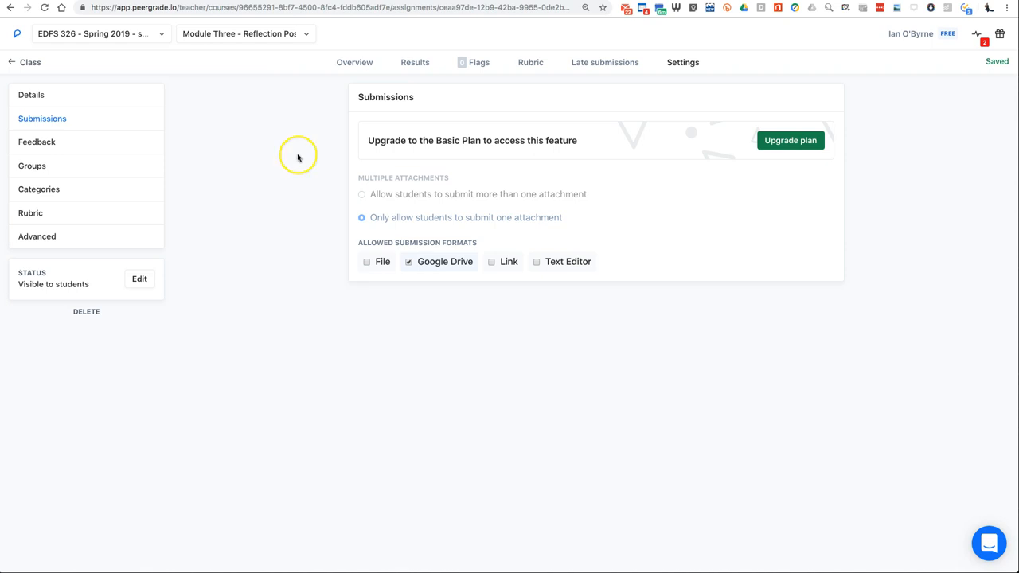
pyautogui.click(530, 62)
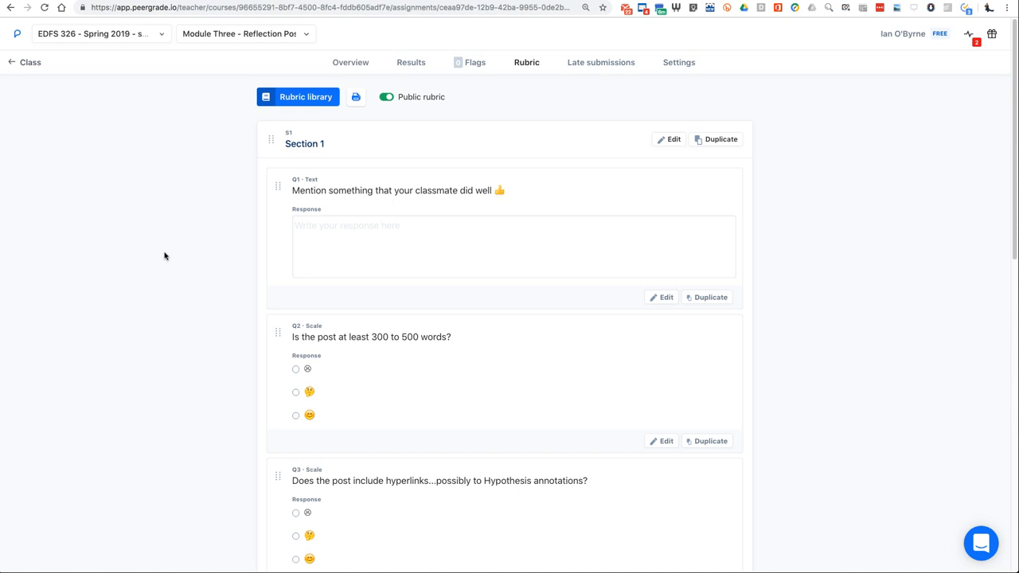
pyautogui.scroll(-3)
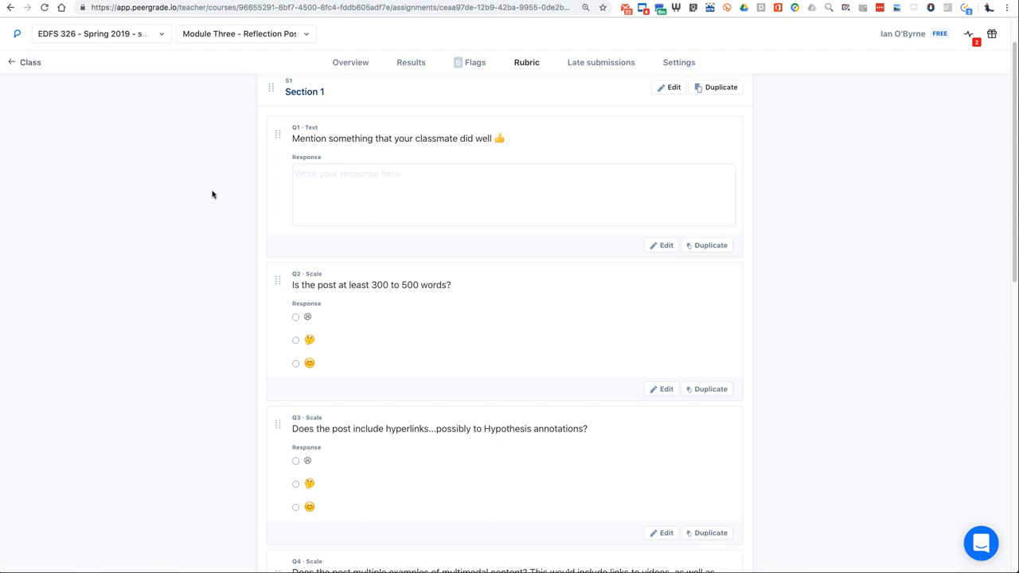
pyautogui.scroll(-3)
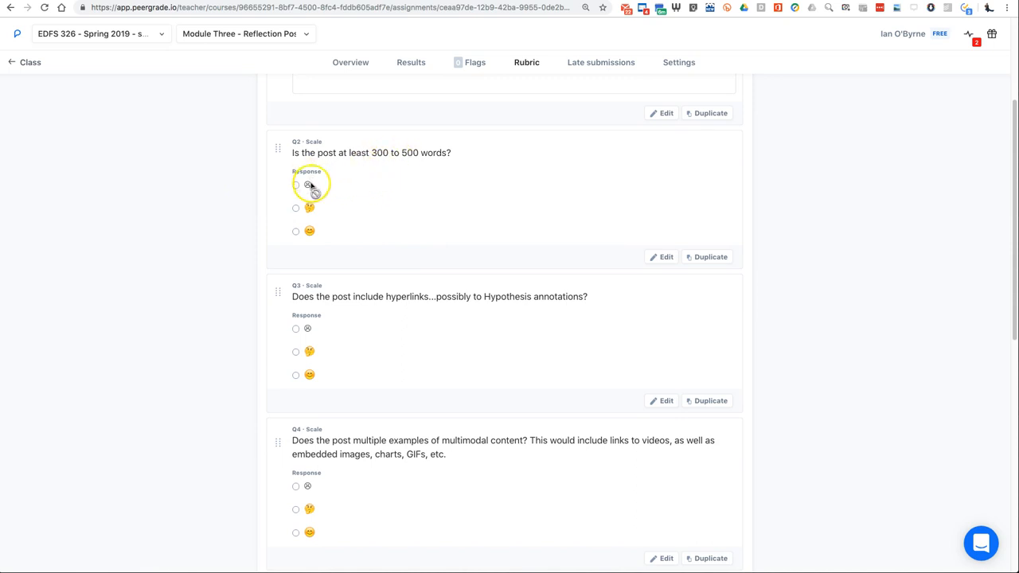
pyautogui.moveTo(309, 231)
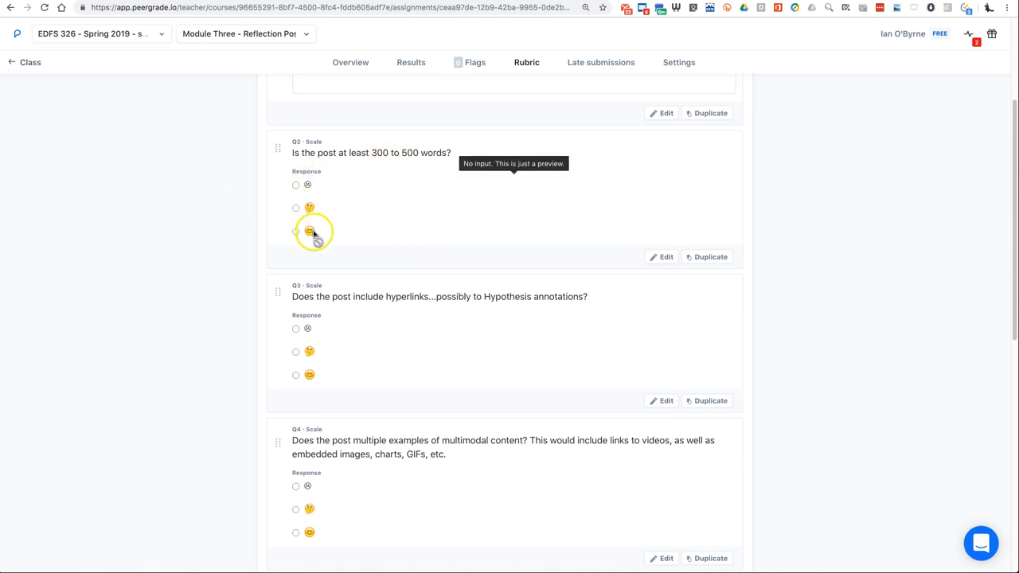
pyautogui.scroll(-3)
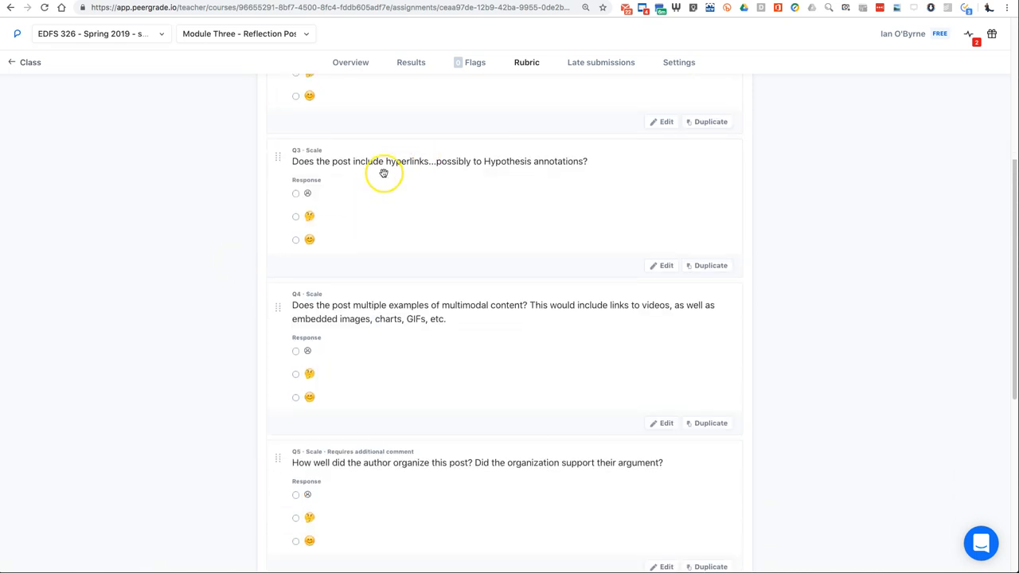
pyautogui.moveTo(200, 174)
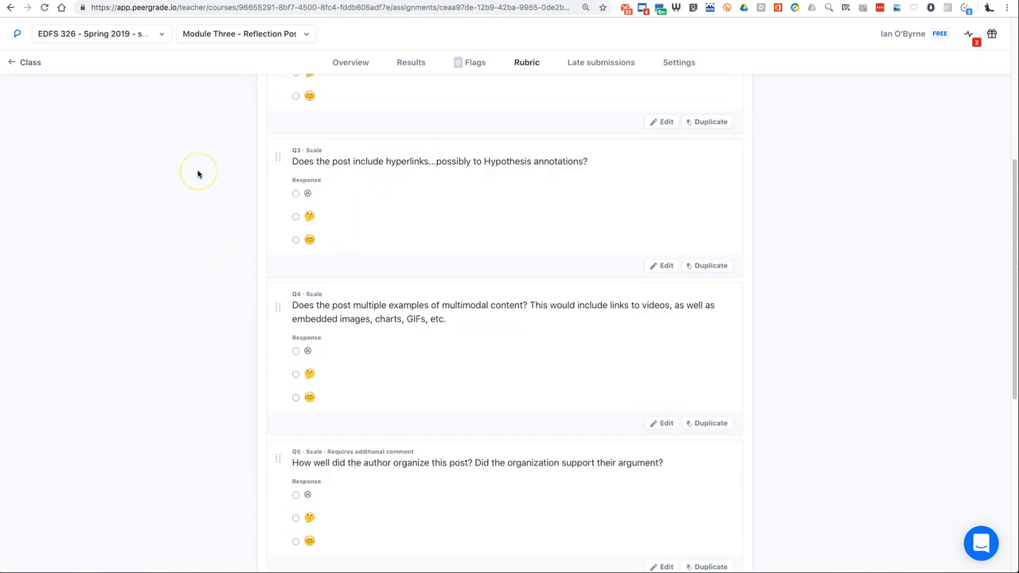
pyautogui.scroll(-3)
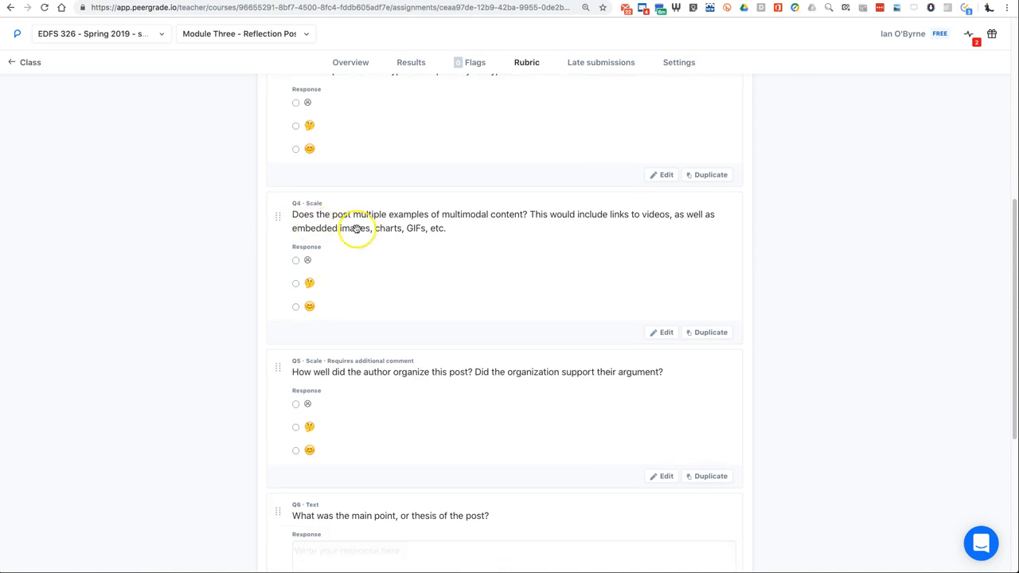
pyautogui.moveTo(374, 230)
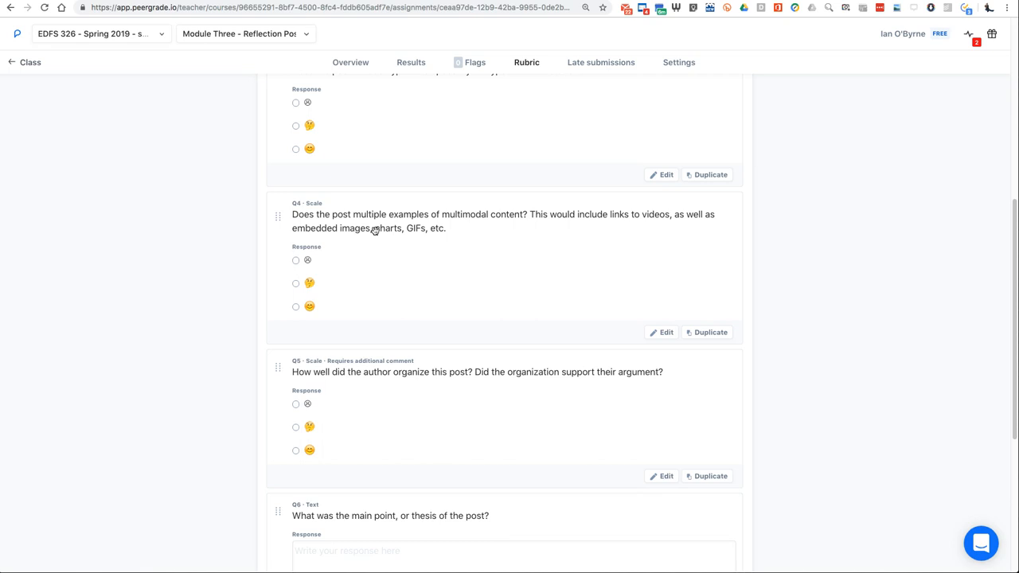
pyautogui.moveTo(163, 269)
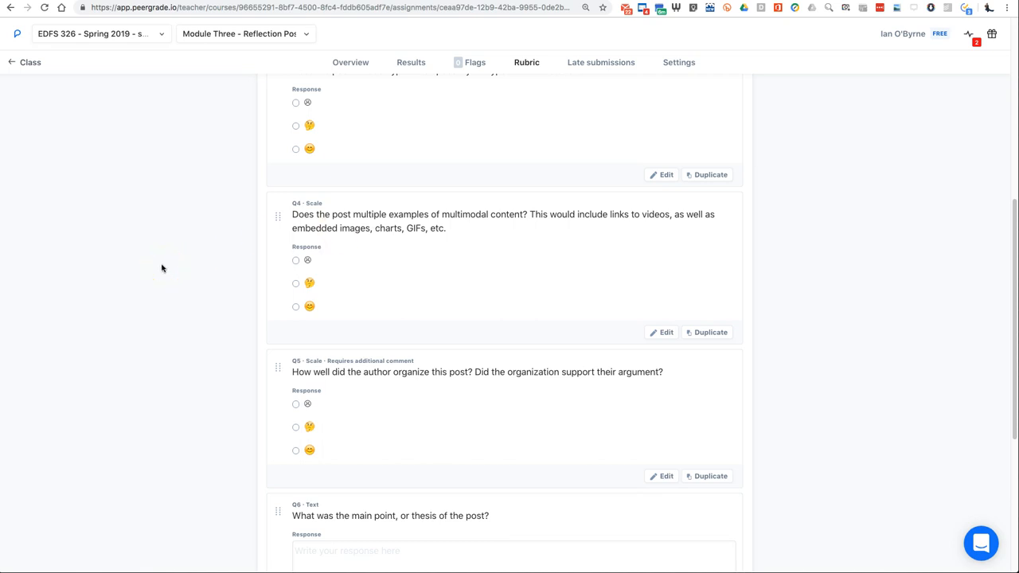
pyautogui.scroll(-3)
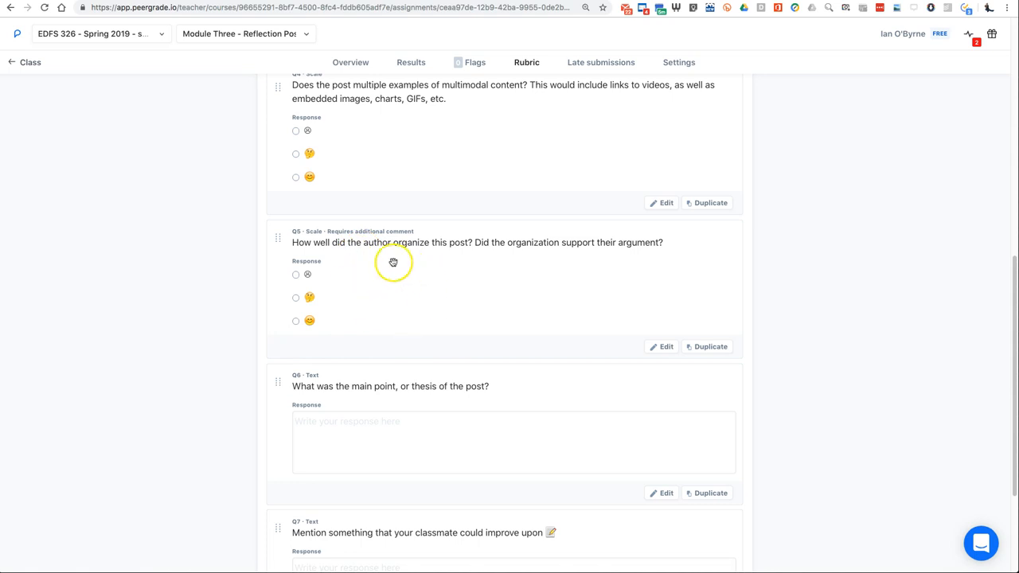
pyautogui.scroll(-3)
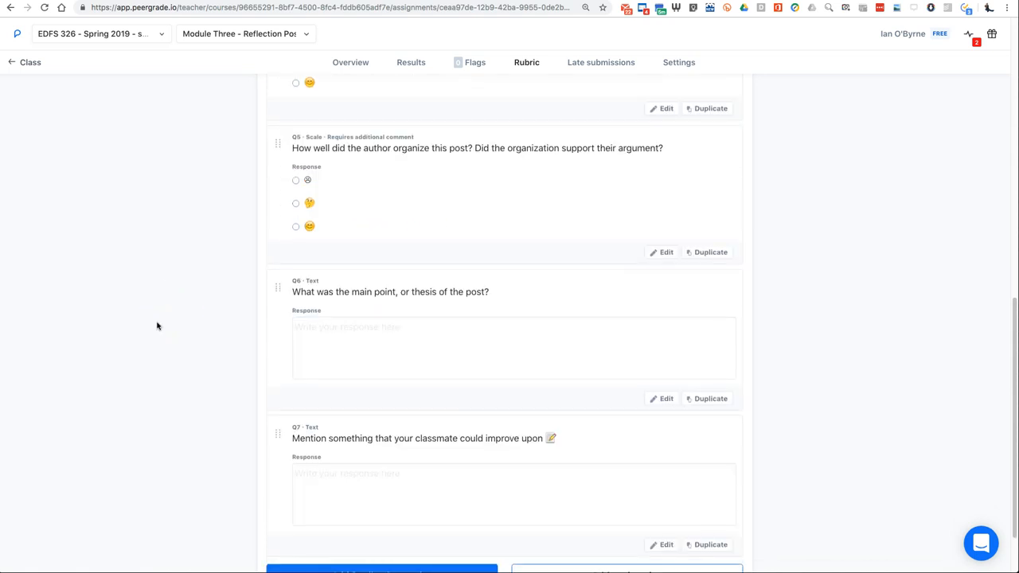
pyautogui.moveTo(347, 359)
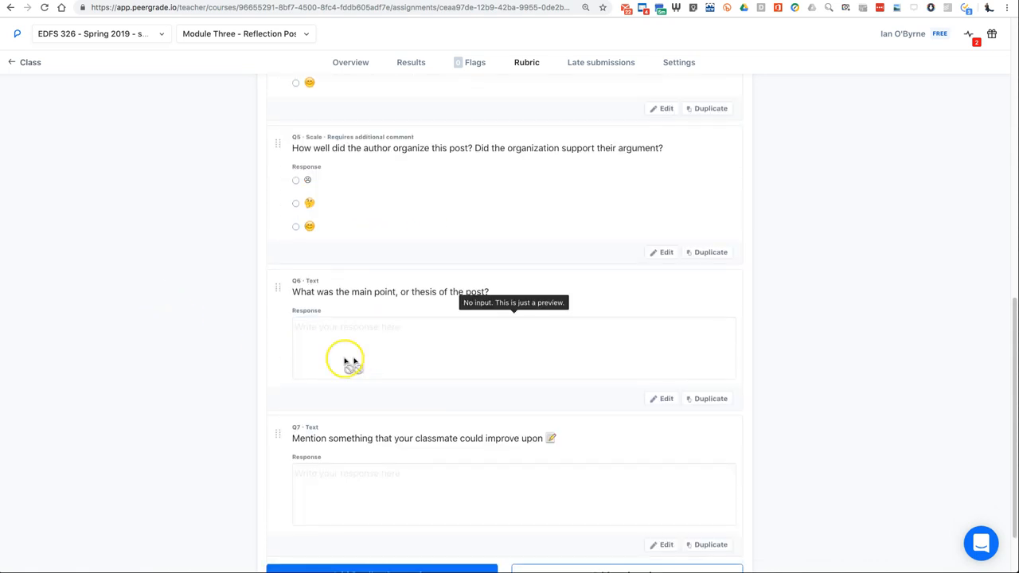
pyautogui.scroll(-3)
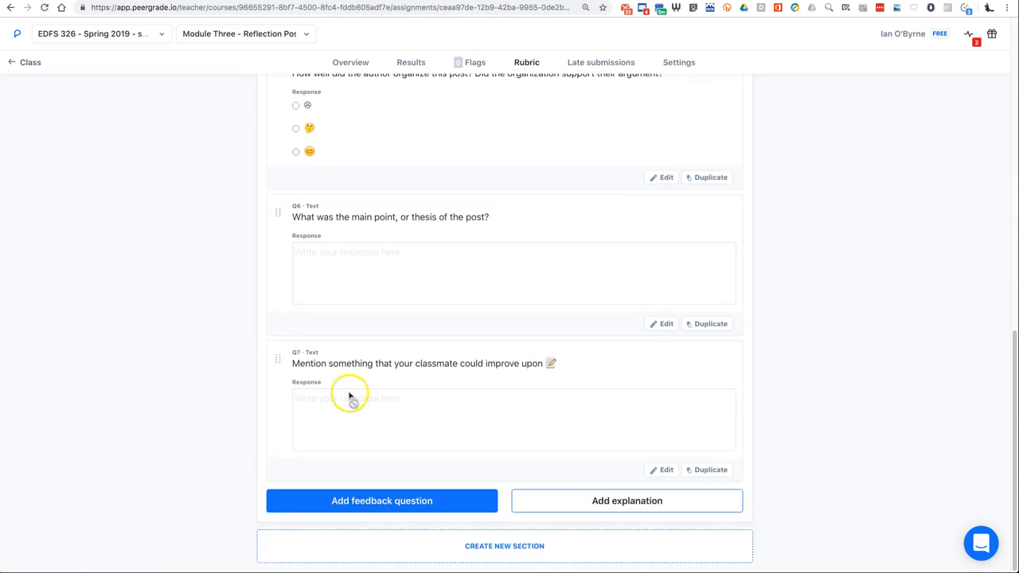
pyautogui.scroll(3)
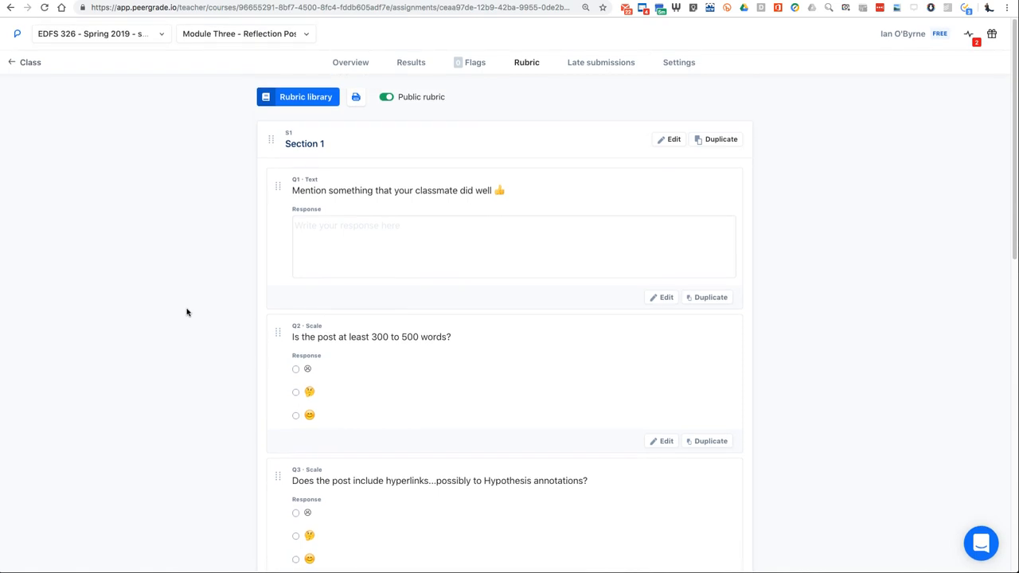
pyautogui.scroll(-3)
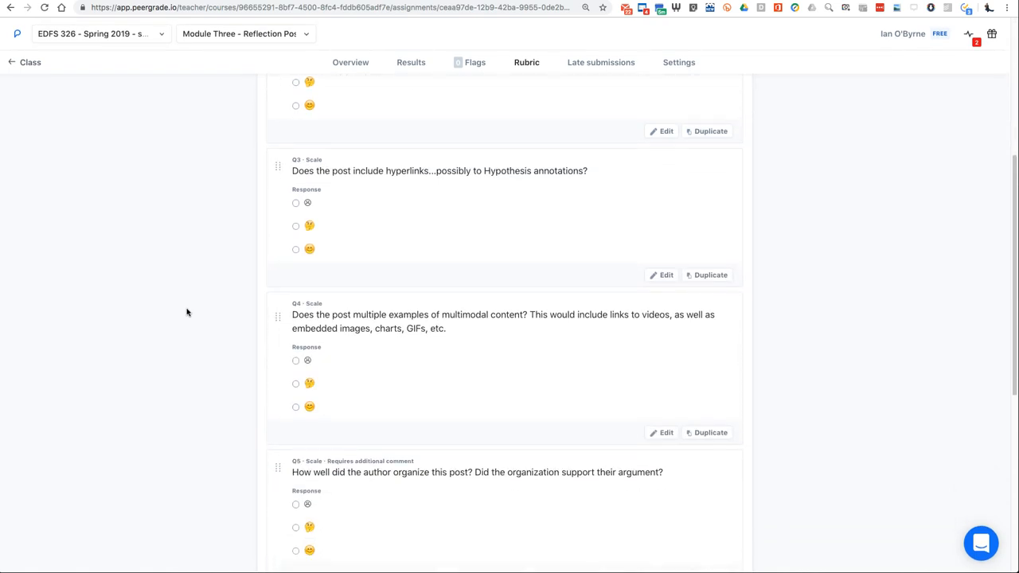
pyautogui.scroll(-3)
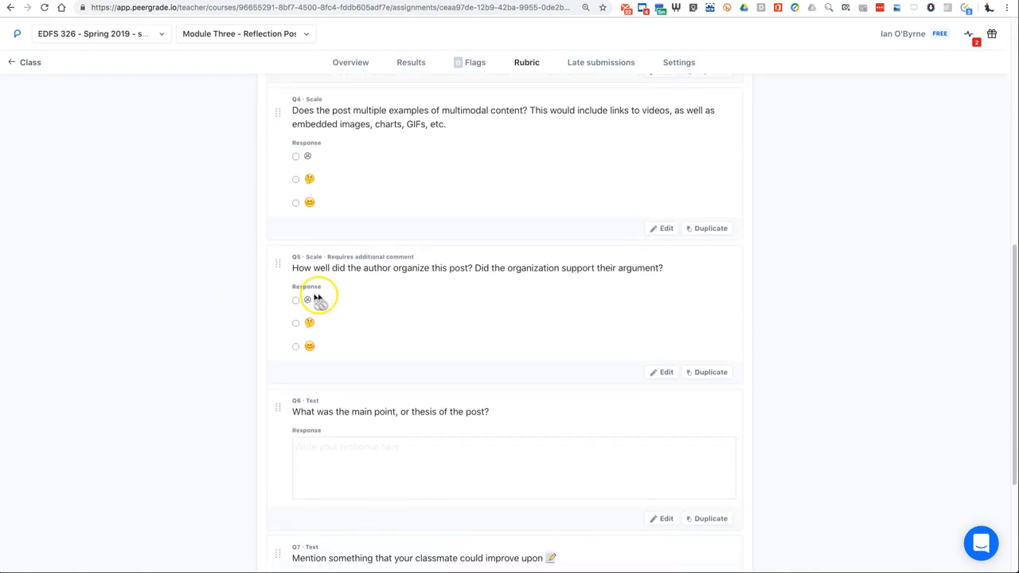
pyautogui.moveTo(346, 266)
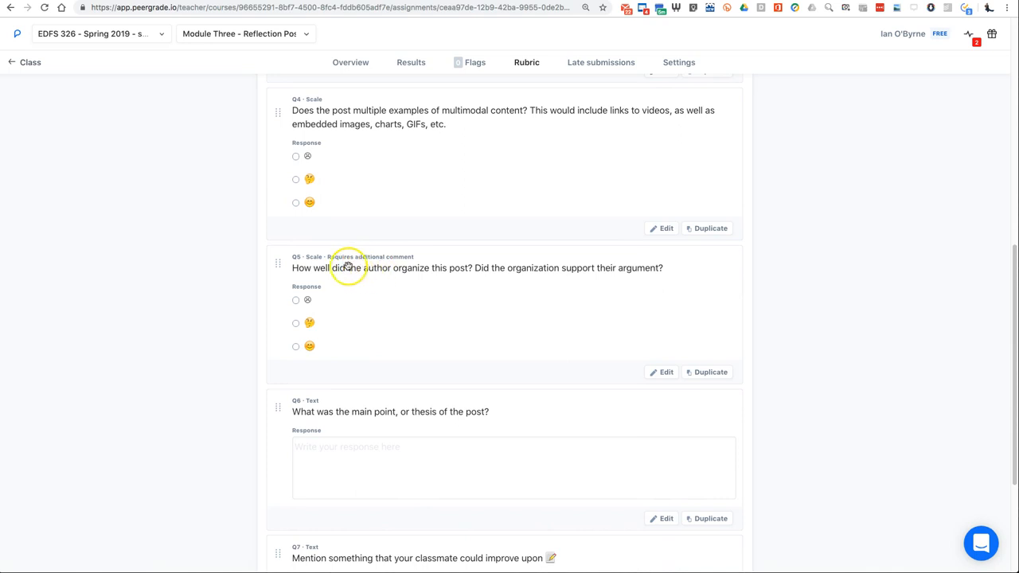
pyautogui.scroll(-3)
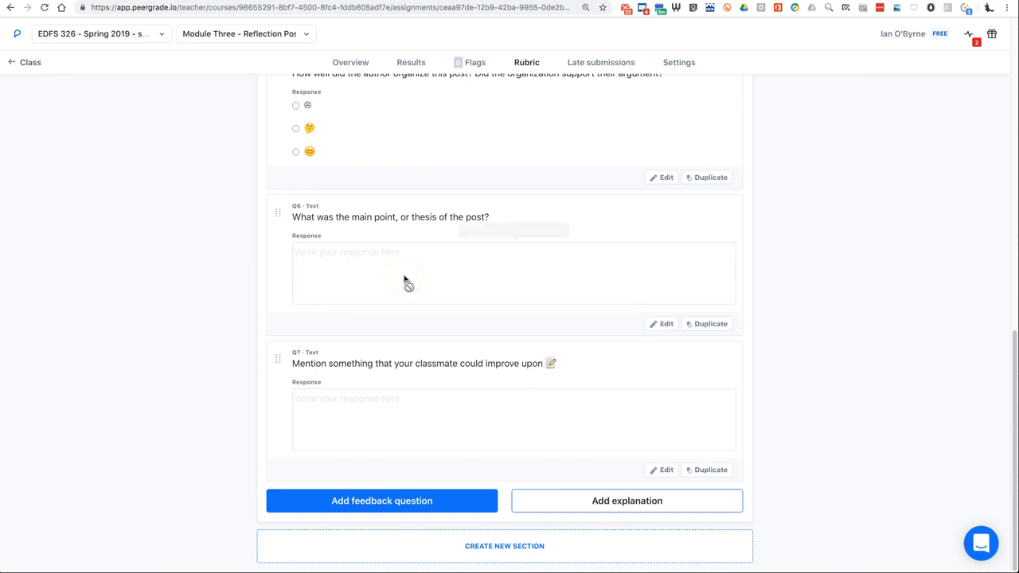
pyautogui.scroll(3)
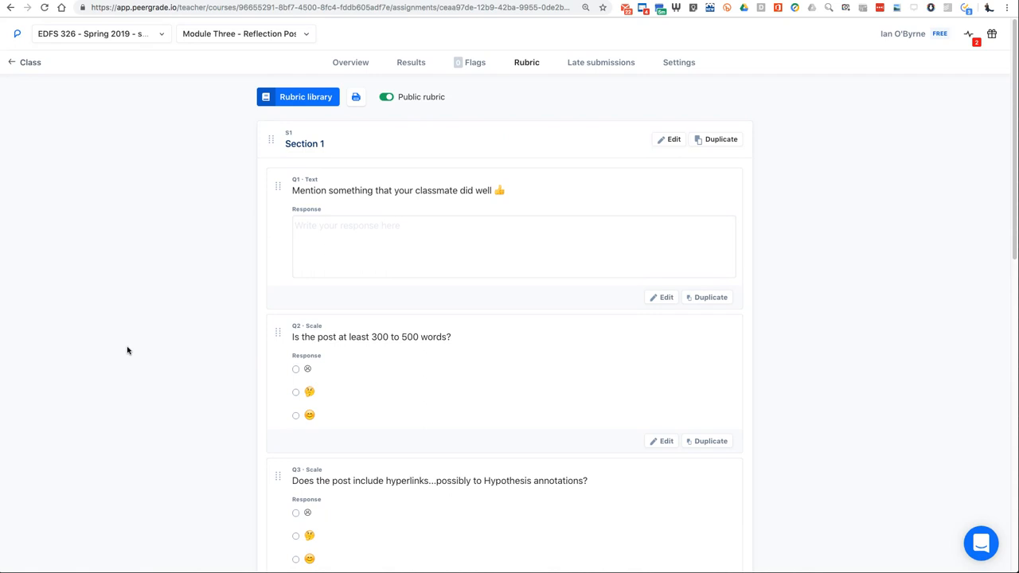
pyautogui.scroll(-3)
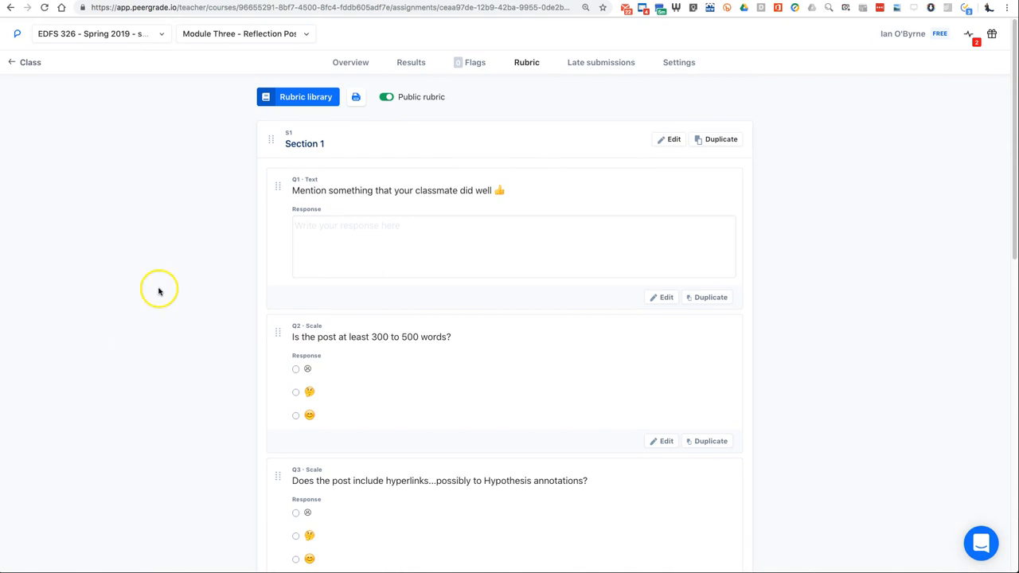
pyautogui.click(297, 96)
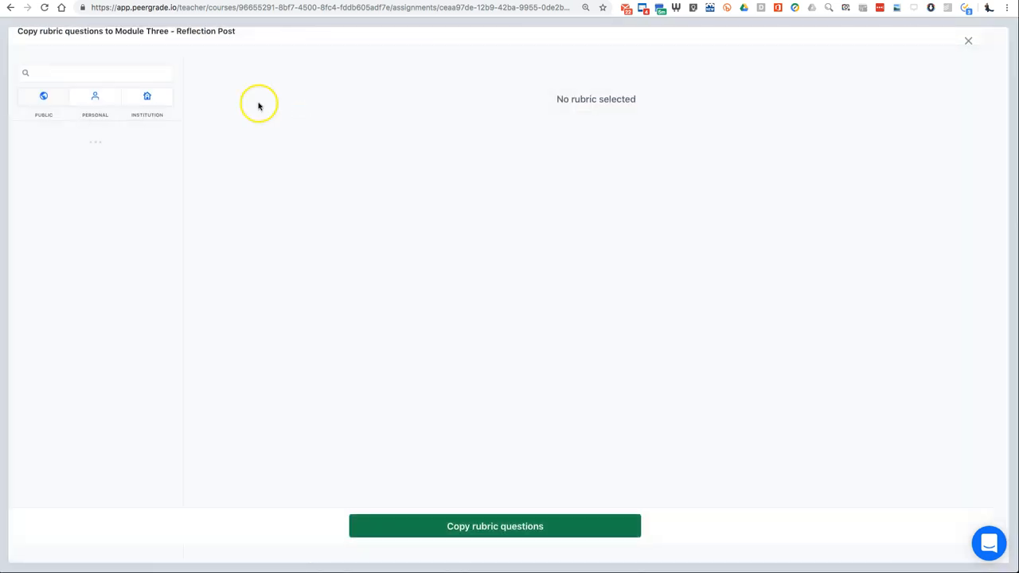
pyautogui.click(43, 96)
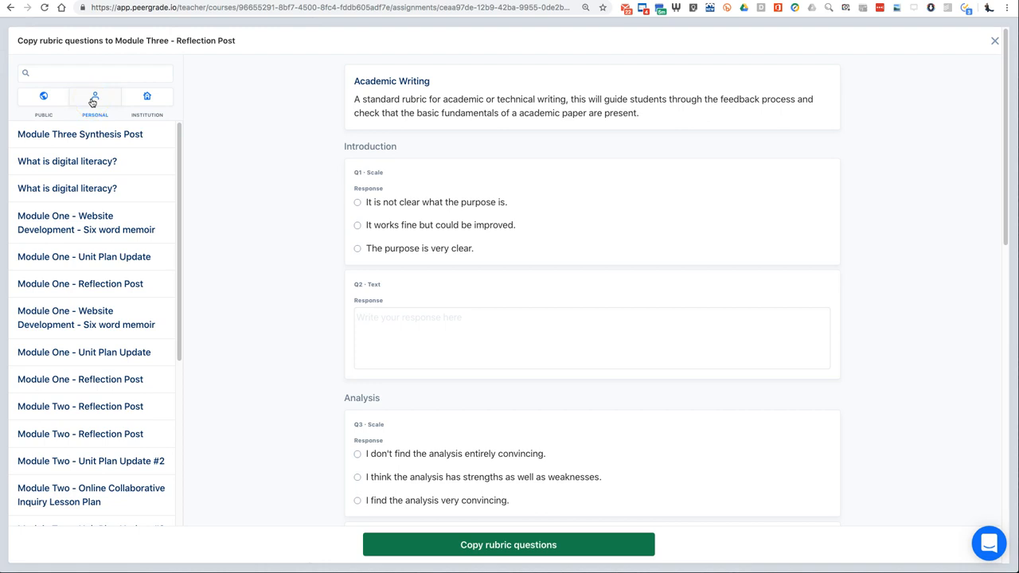
pyautogui.moveTo(66, 373)
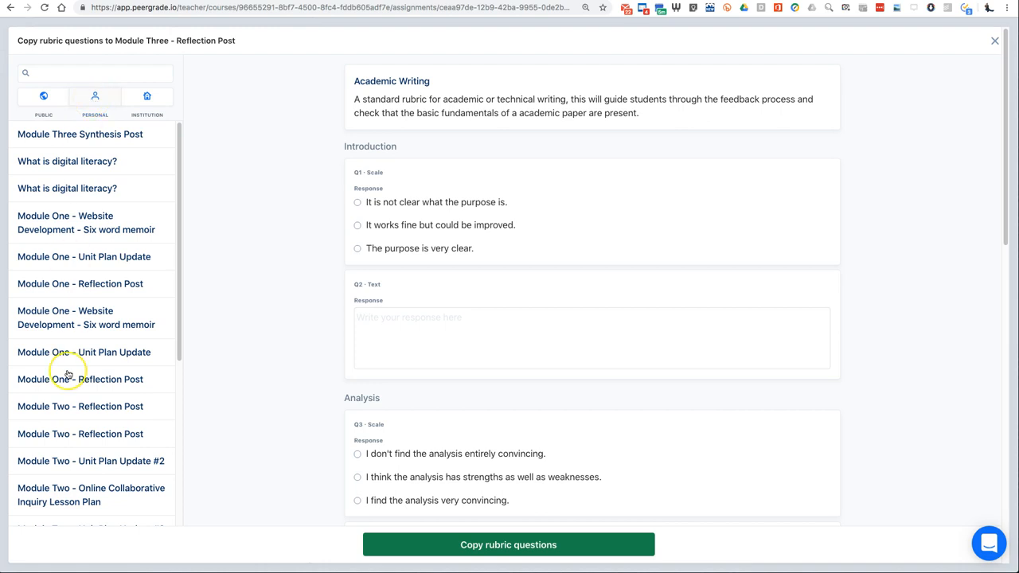
pyautogui.scroll(-3)
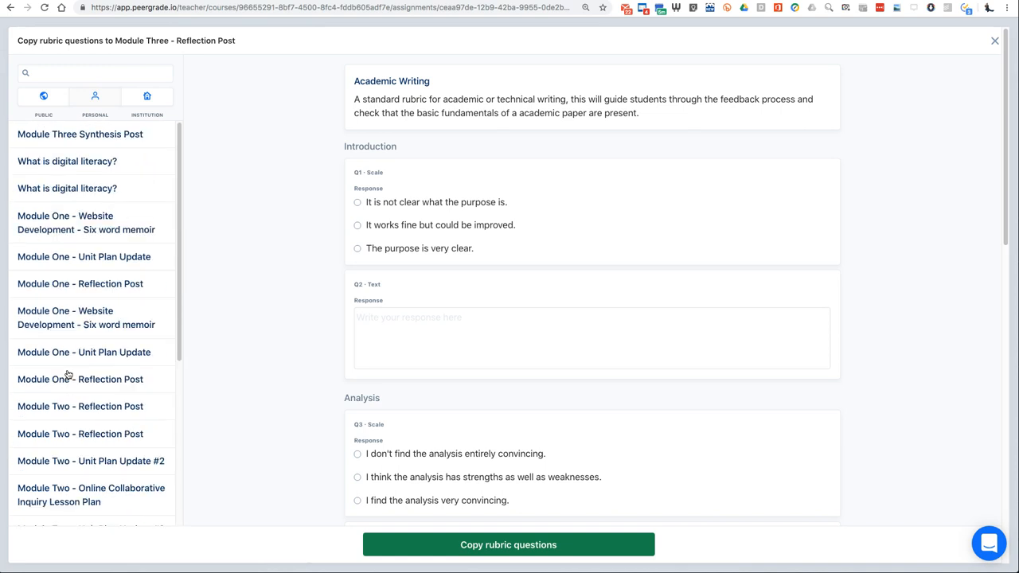
pyautogui.moveTo(995, 41)
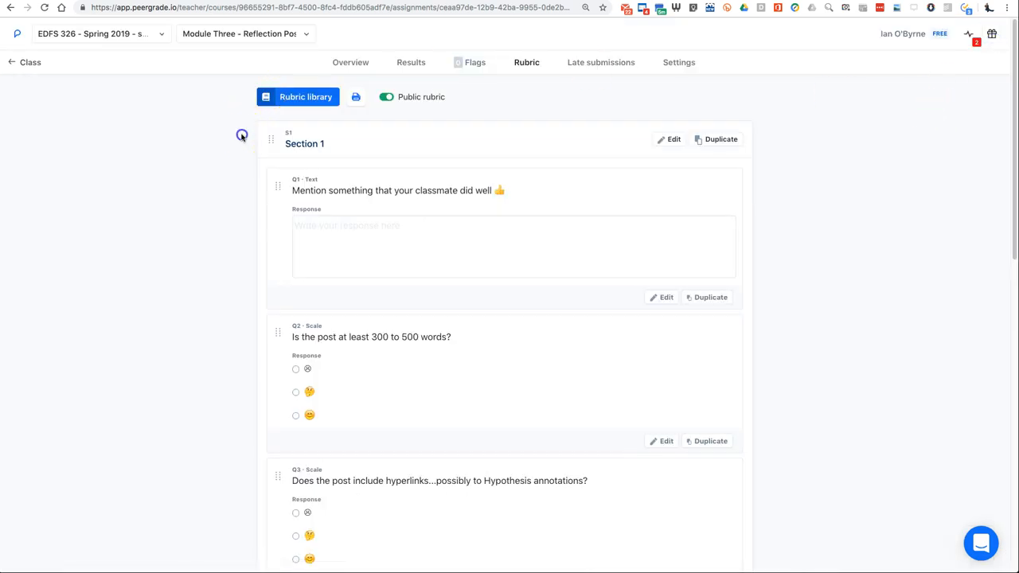
pyautogui.moveTo(678, 62)
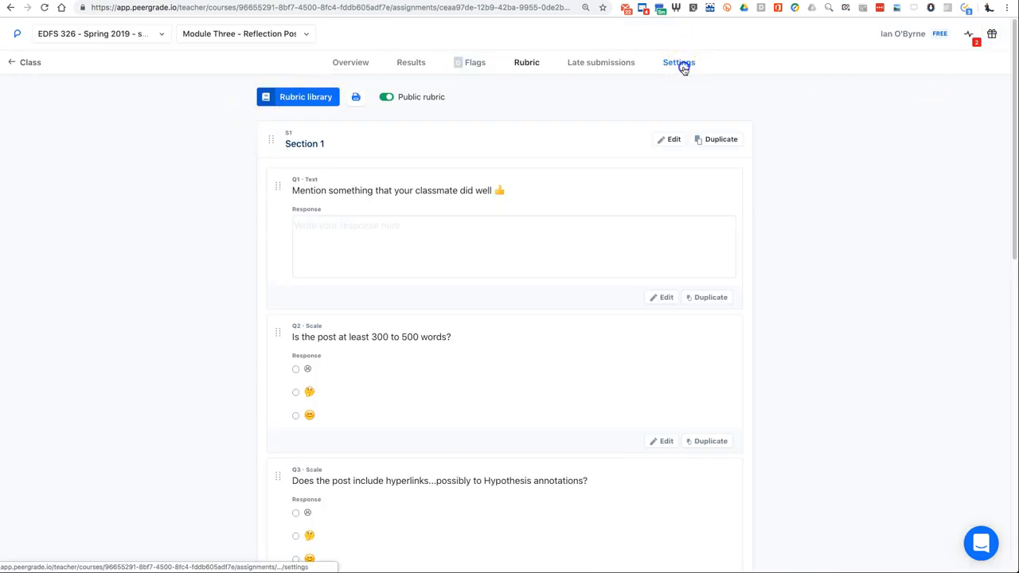
# Require 2 reviews per student and show feedback only to students who gave feedback
pyautogui.click(678, 62)
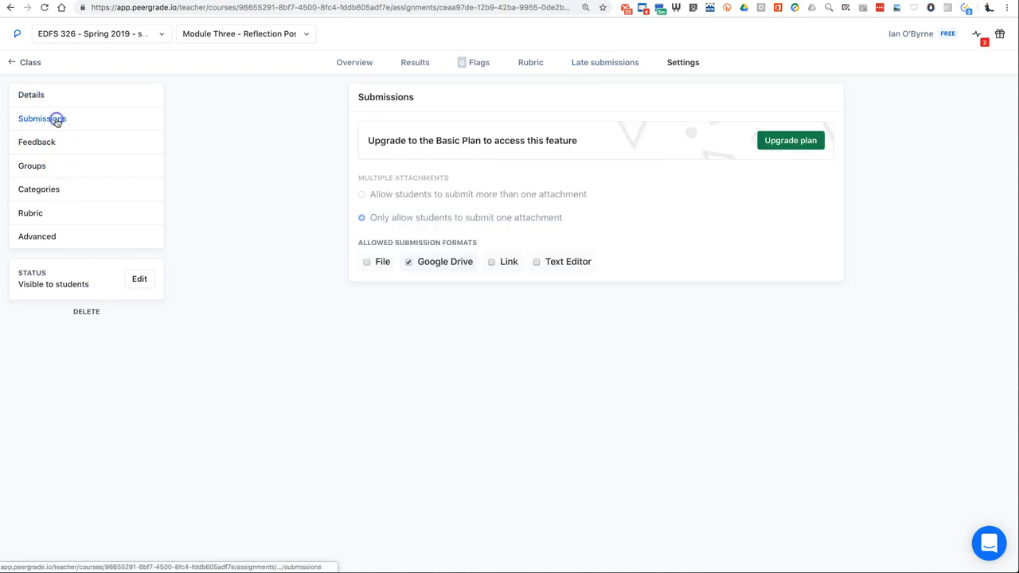
pyautogui.moveTo(71, 147)
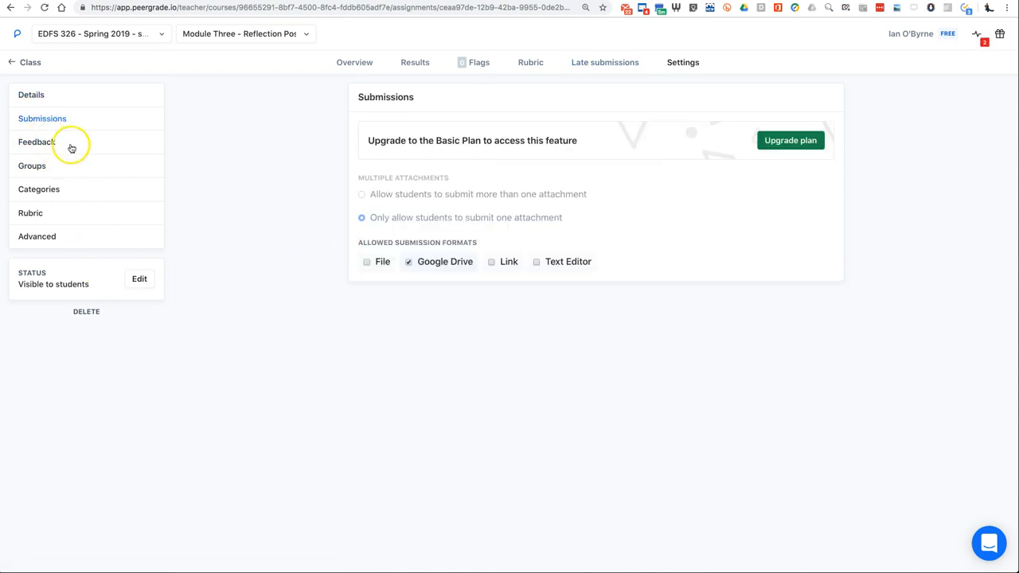
pyautogui.click(37, 141)
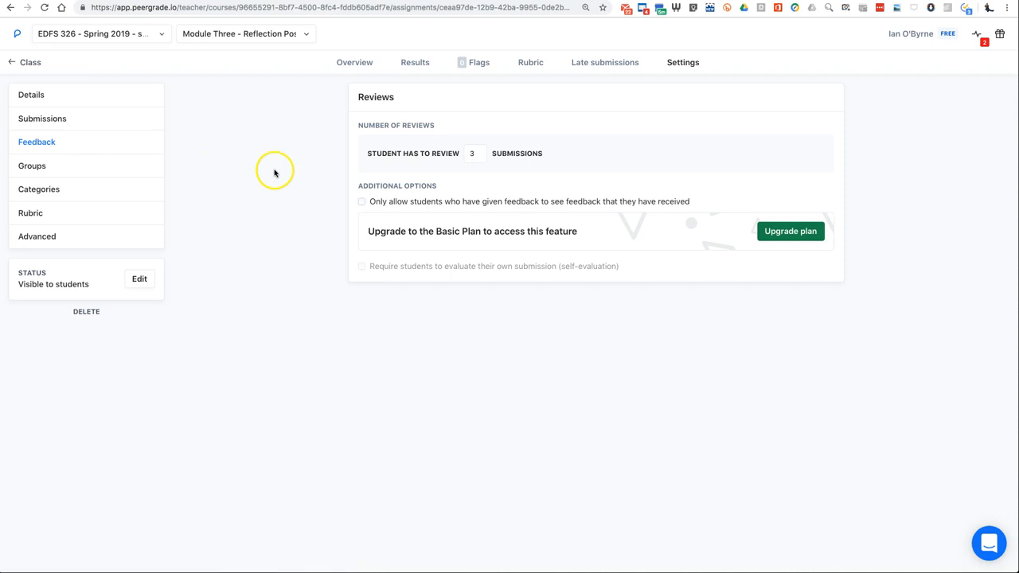
pyautogui.click(483, 157)
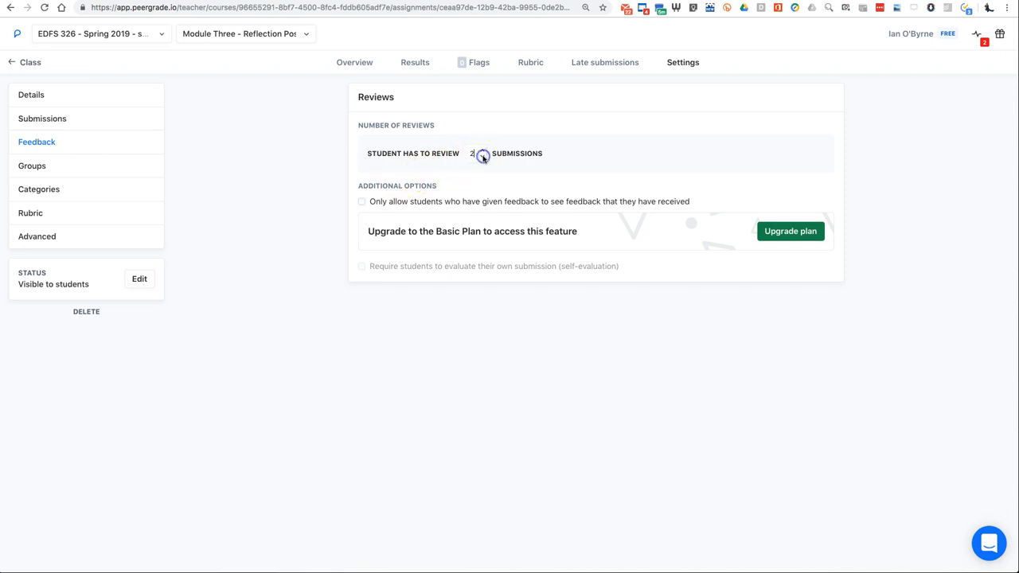
pyautogui.click(483, 156)
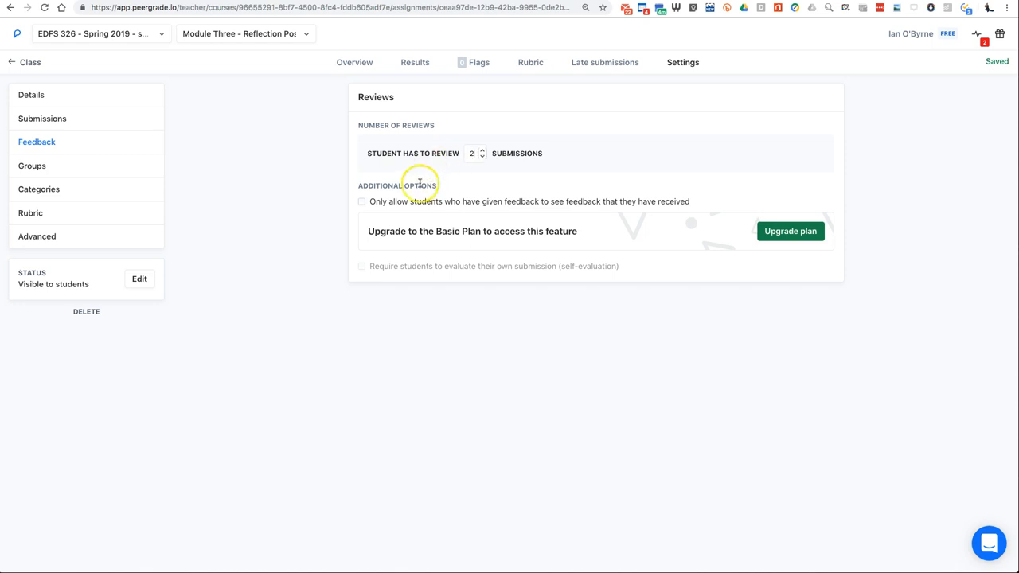
pyautogui.click(361, 200)
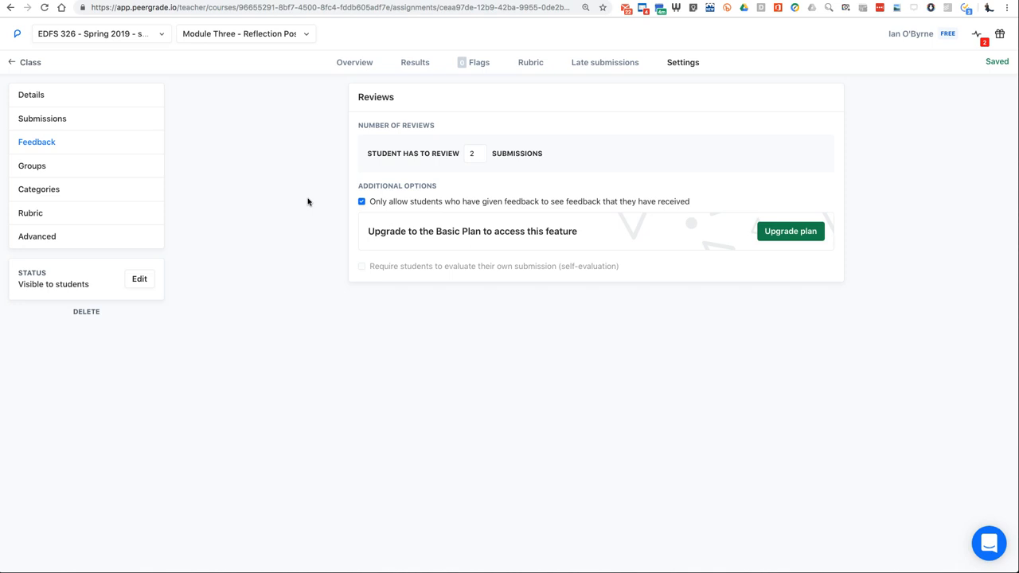
# Check the group submission, categories and rubric settings, and return to the class assignments
pyautogui.click(31, 166)
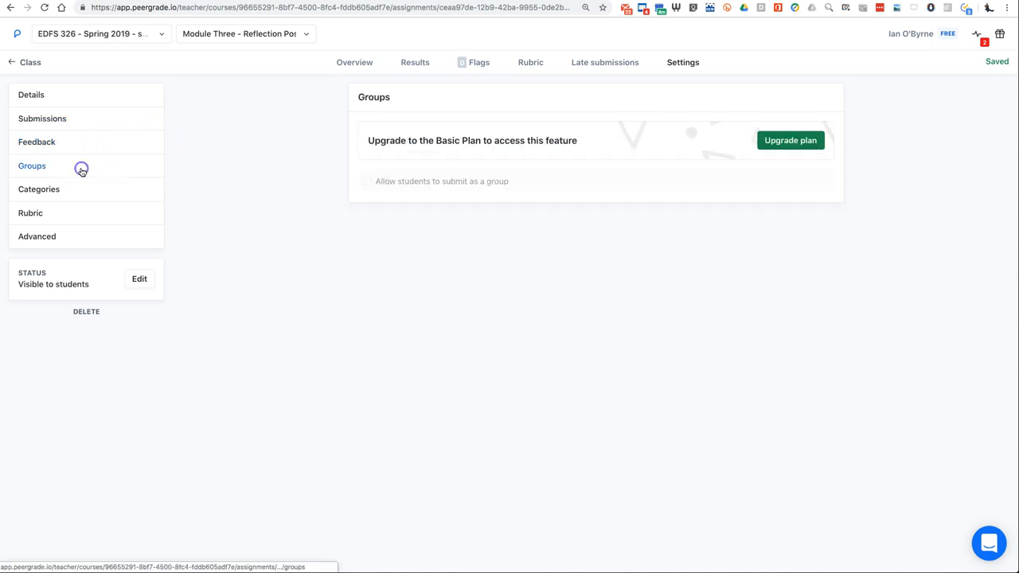
pyautogui.click(38, 189)
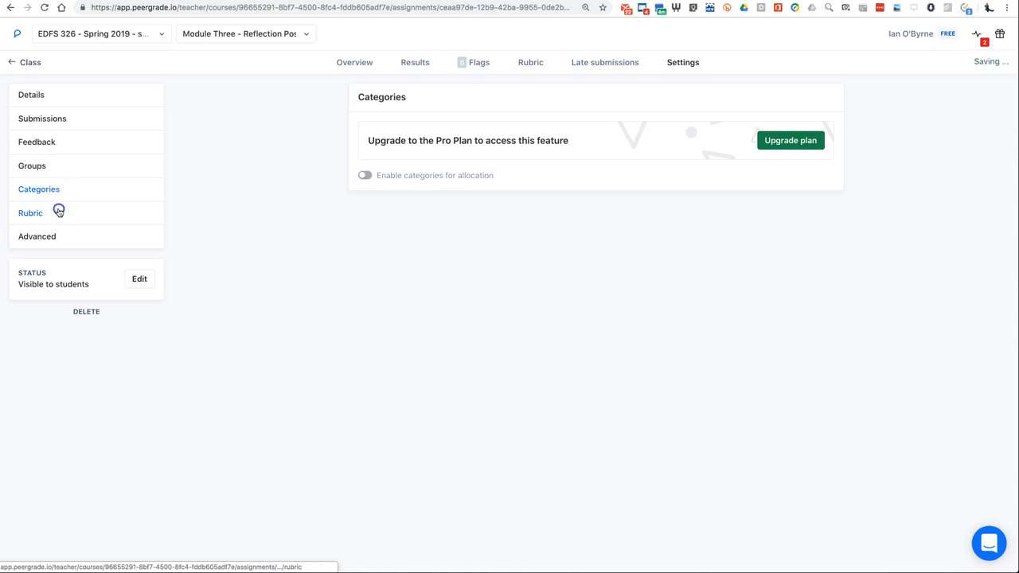
pyautogui.click(37, 236)
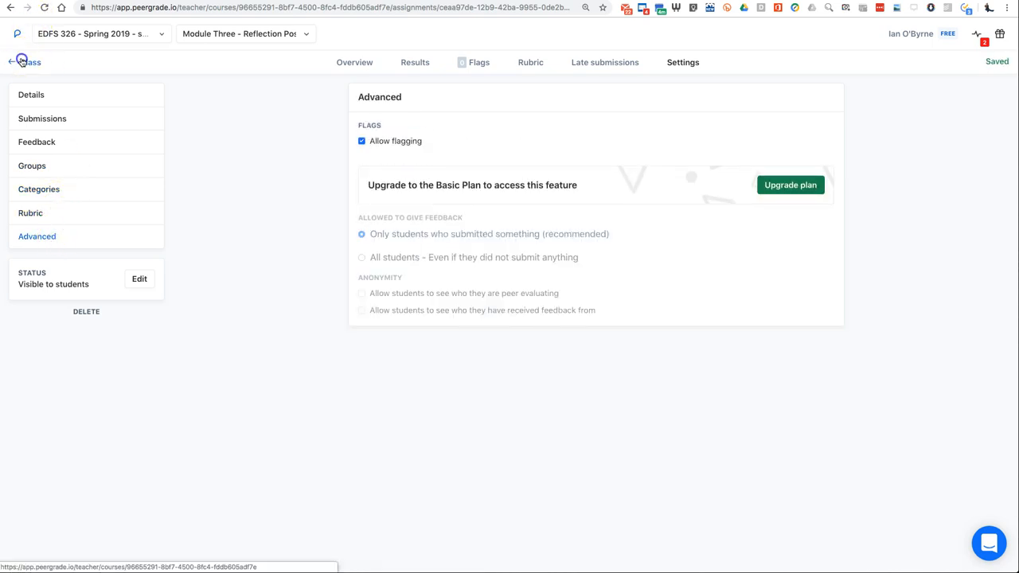
pyautogui.click(21, 62)
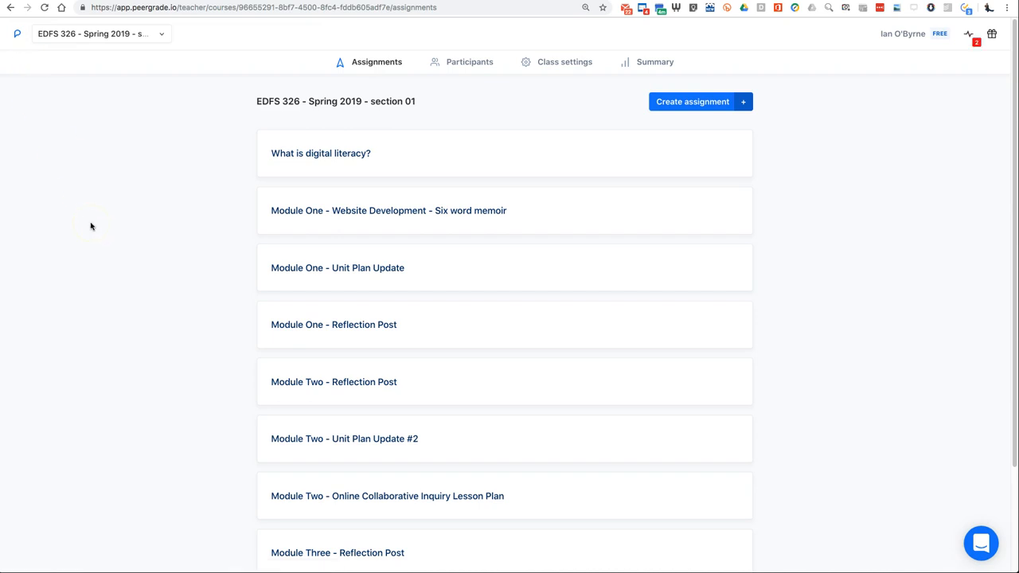
# Open Module Three - Unit Plan Update #3, closing 12 March with 1 of 14 submitted
pyautogui.scroll(-3)
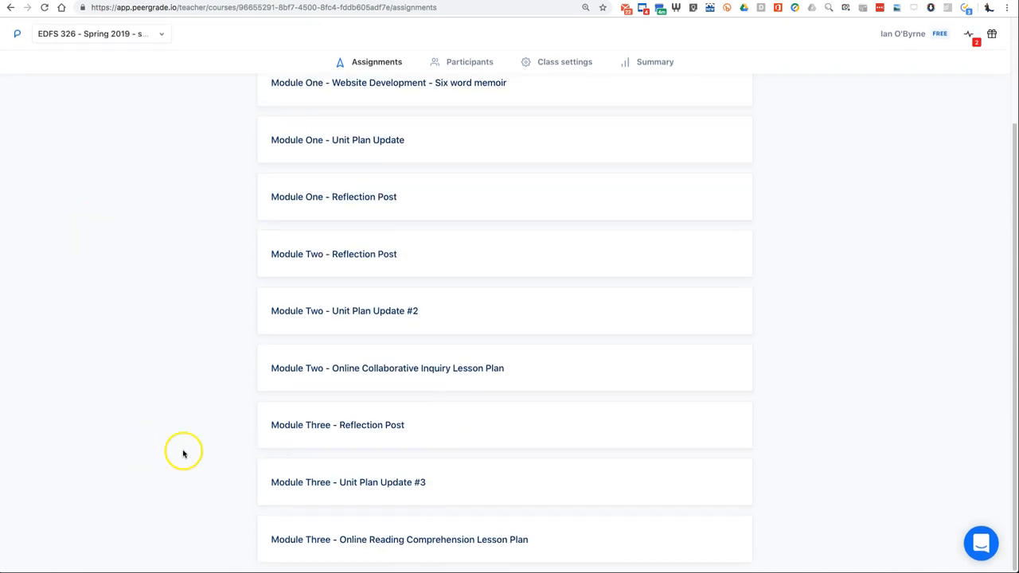
pyautogui.click(350, 483)
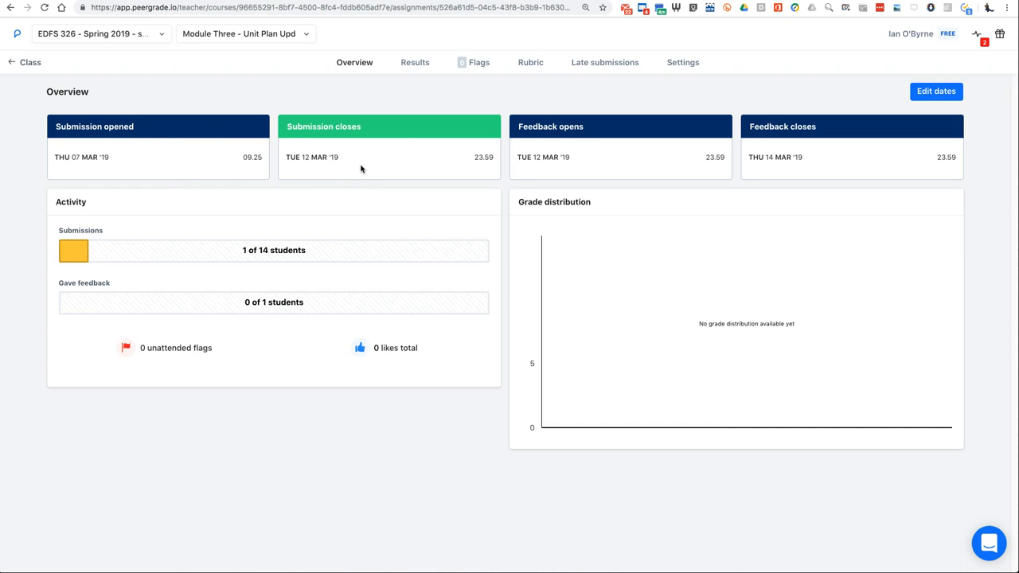
pyautogui.moveTo(249, 167)
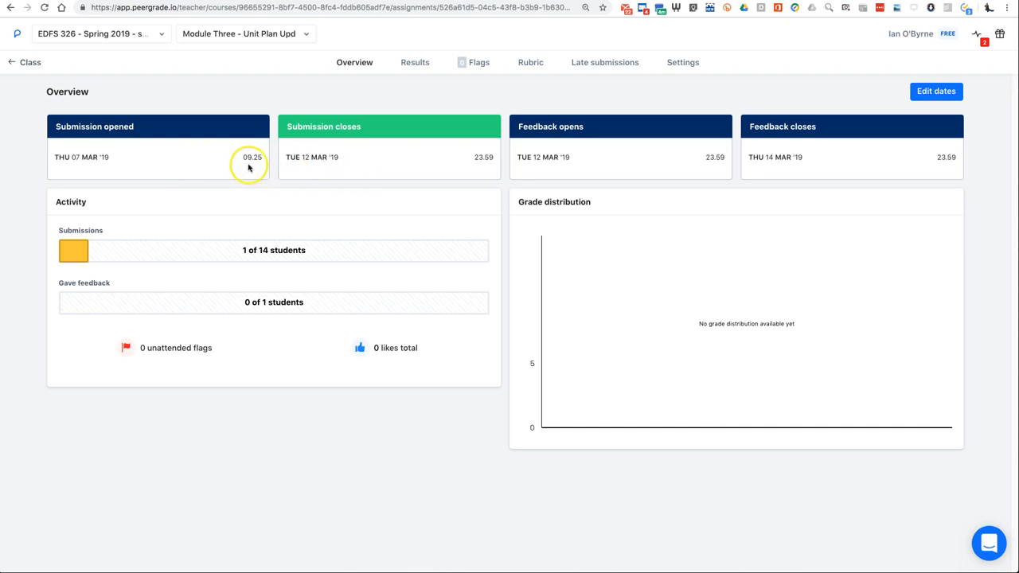
pyautogui.moveTo(542, 119)
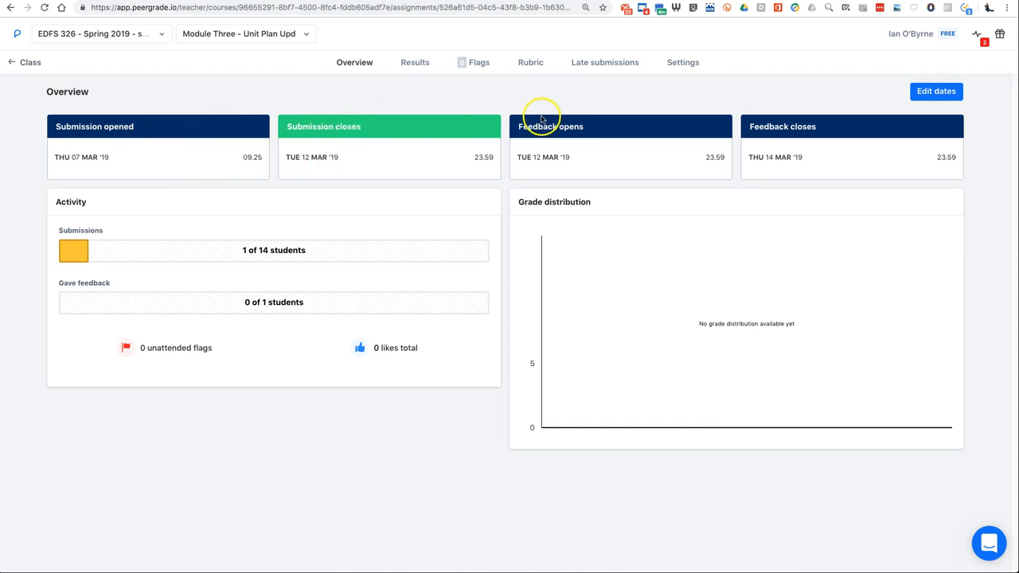
pyautogui.moveTo(781, 163)
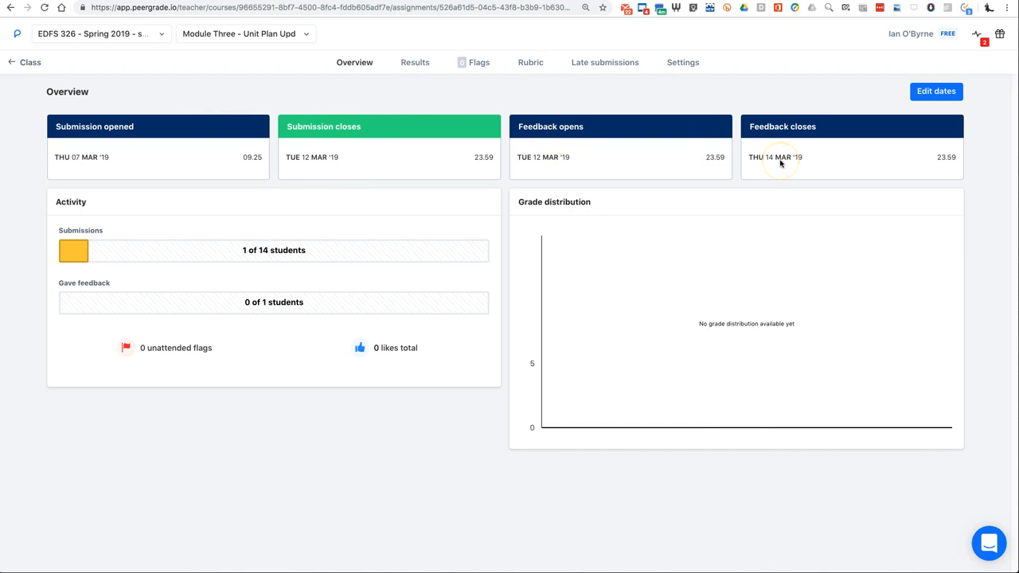
pyautogui.moveTo(695, 122)
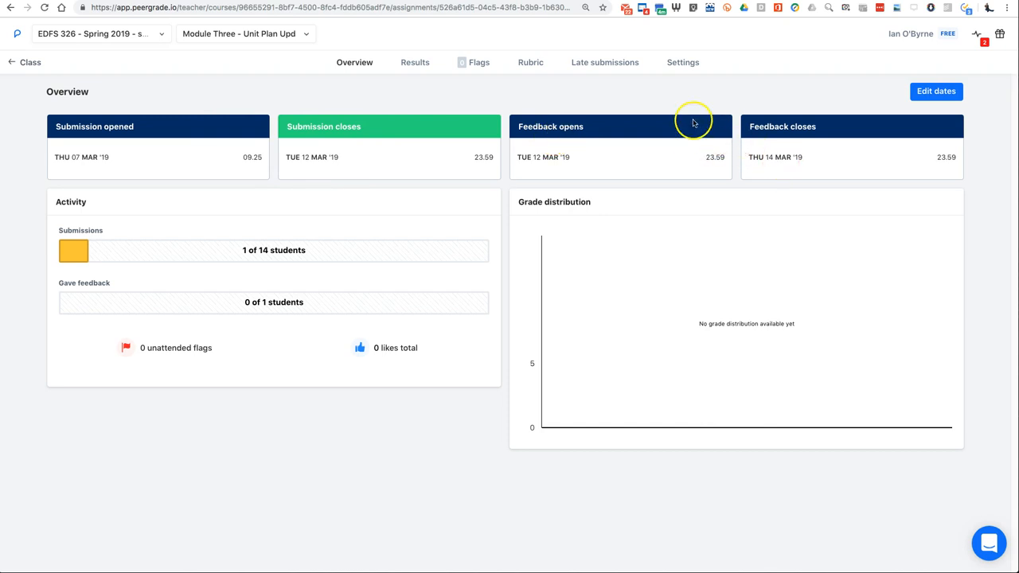
# Restrict Unit Plan Update #3 to Google Drive submissions and view its feedback settings and rubric
pyautogui.click(683, 62)
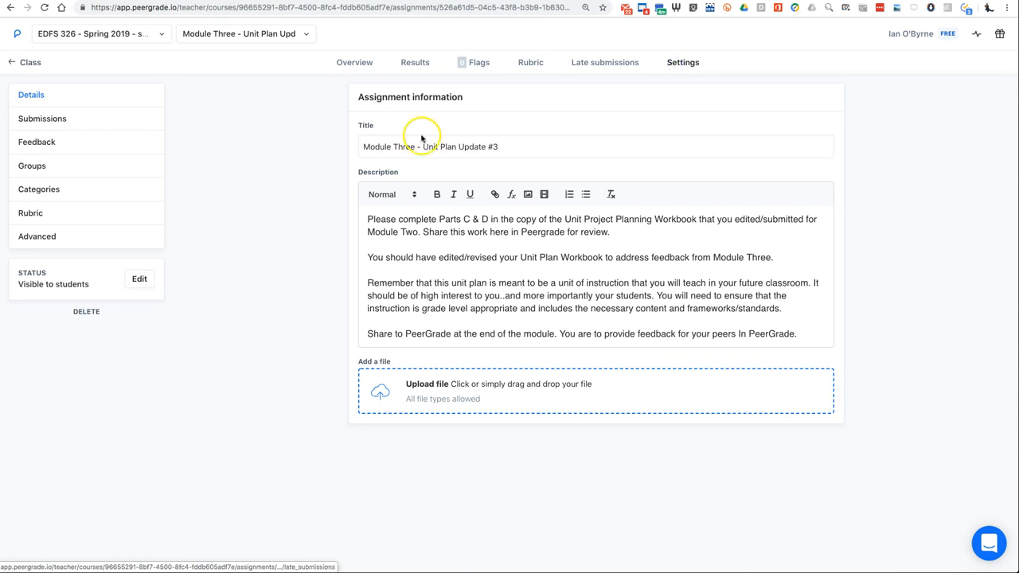
pyautogui.click(42, 118)
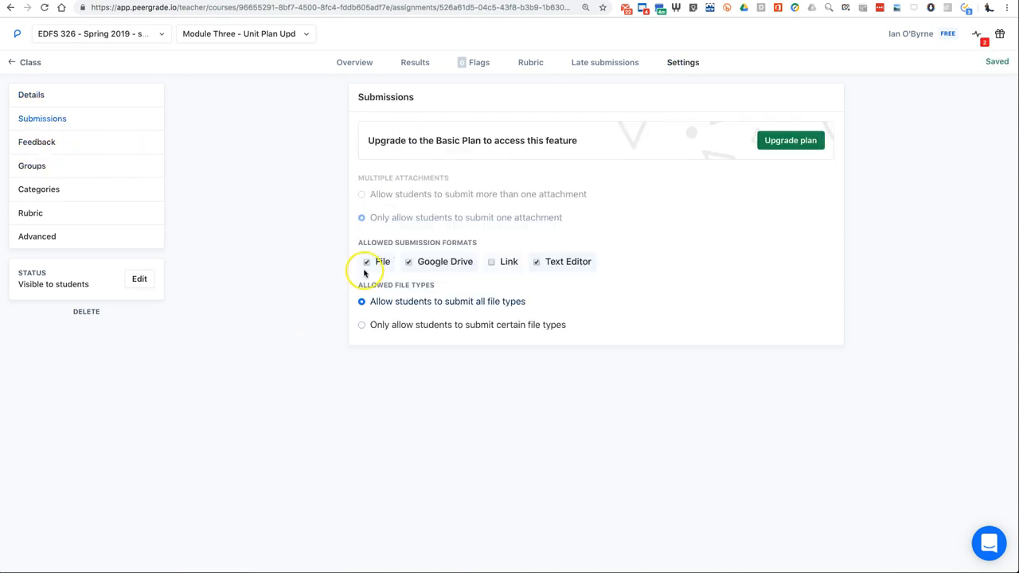
pyautogui.click(367, 261)
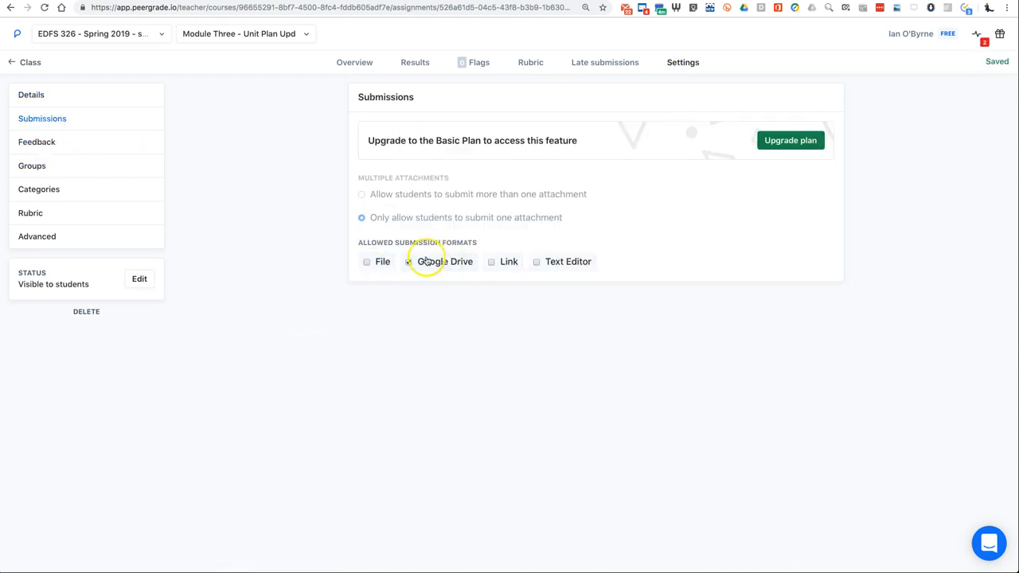
pyautogui.click(37, 141)
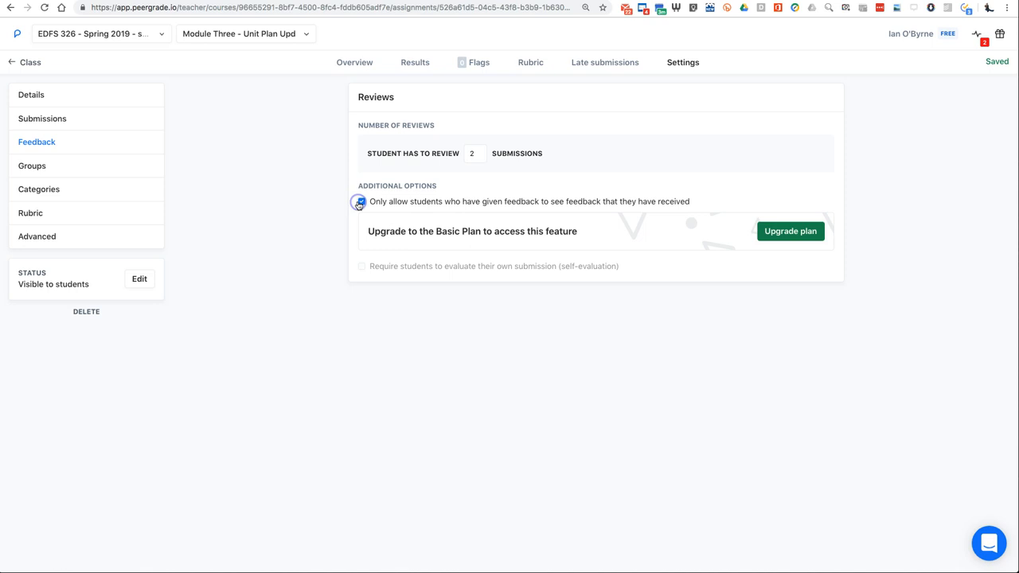
pyautogui.click(529, 62)
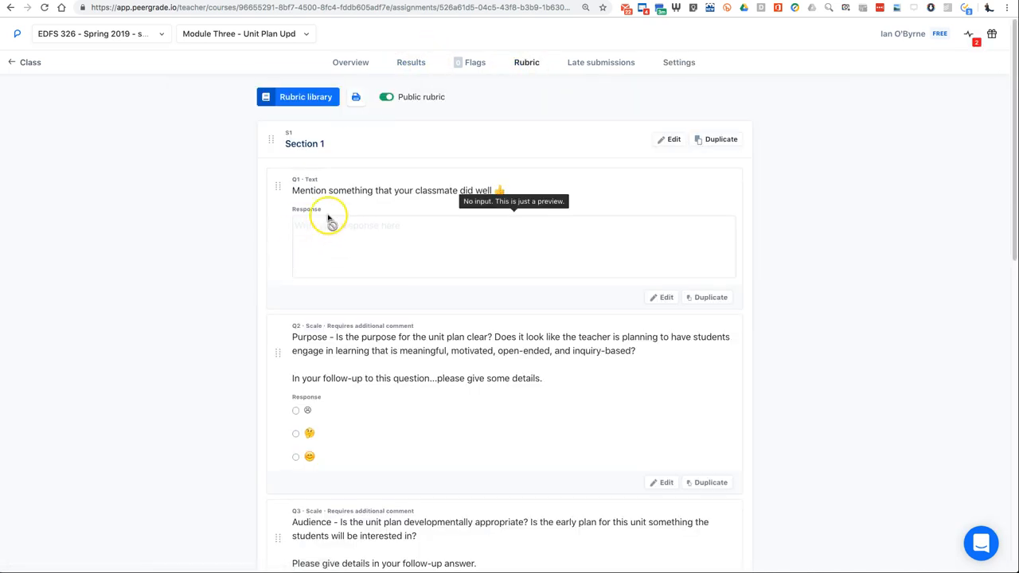
# Scroll through the unit plan's rubric questions Q1–Q6
pyautogui.scroll(-3)
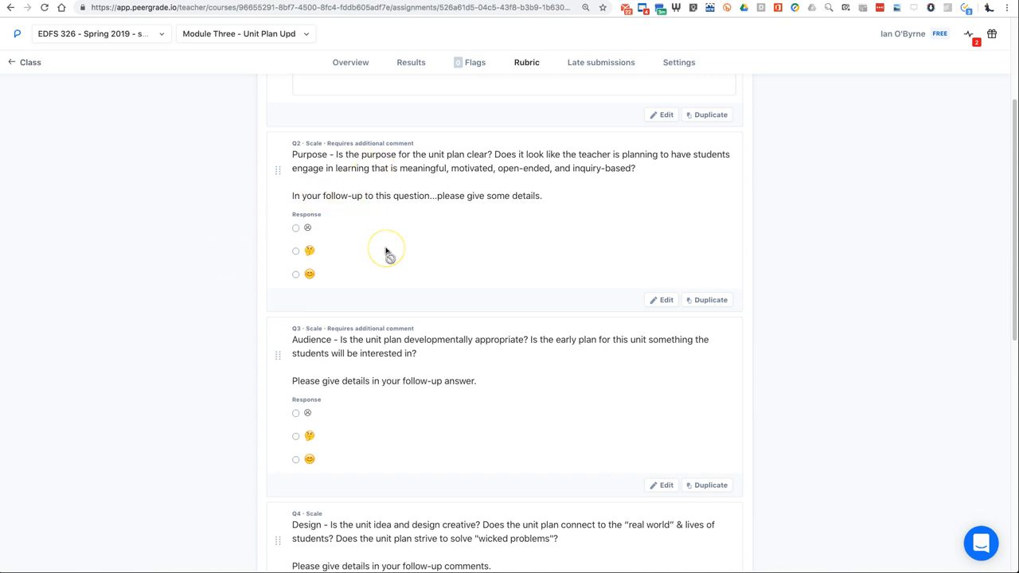
pyautogui.moveTo(387, 253)
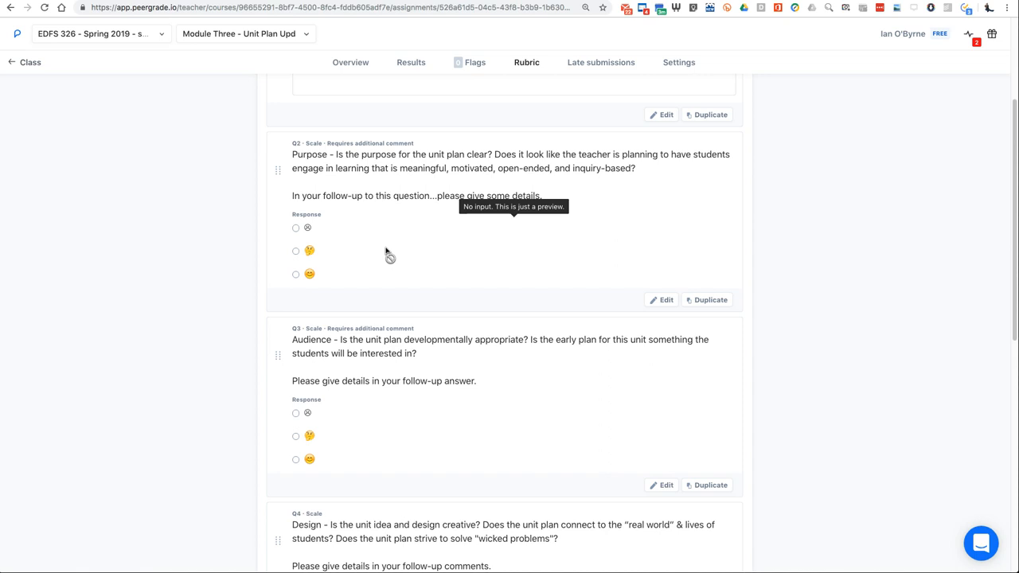
pyautogui.scroll(-3)
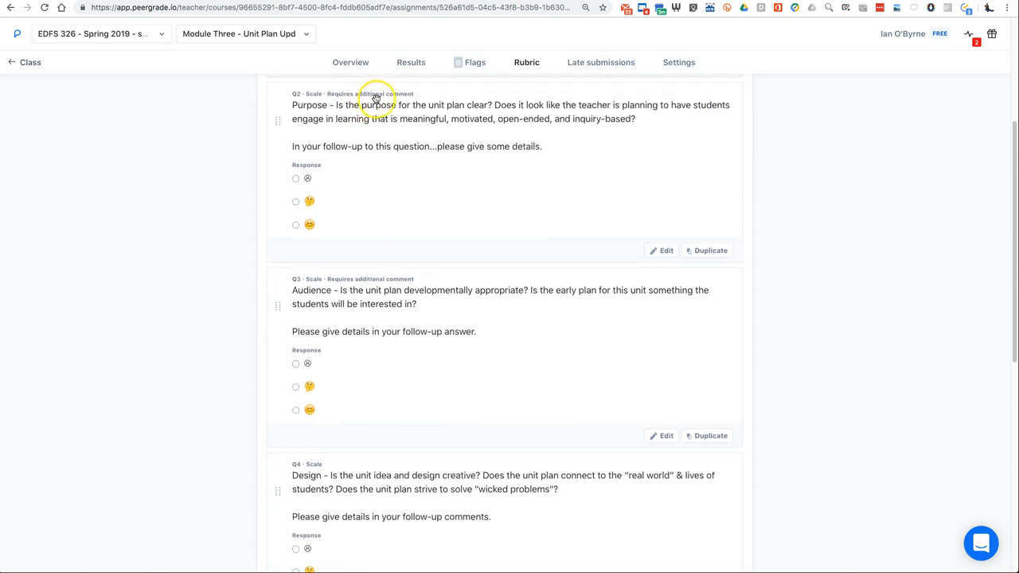
pyautogui.moveTo(355, 215)
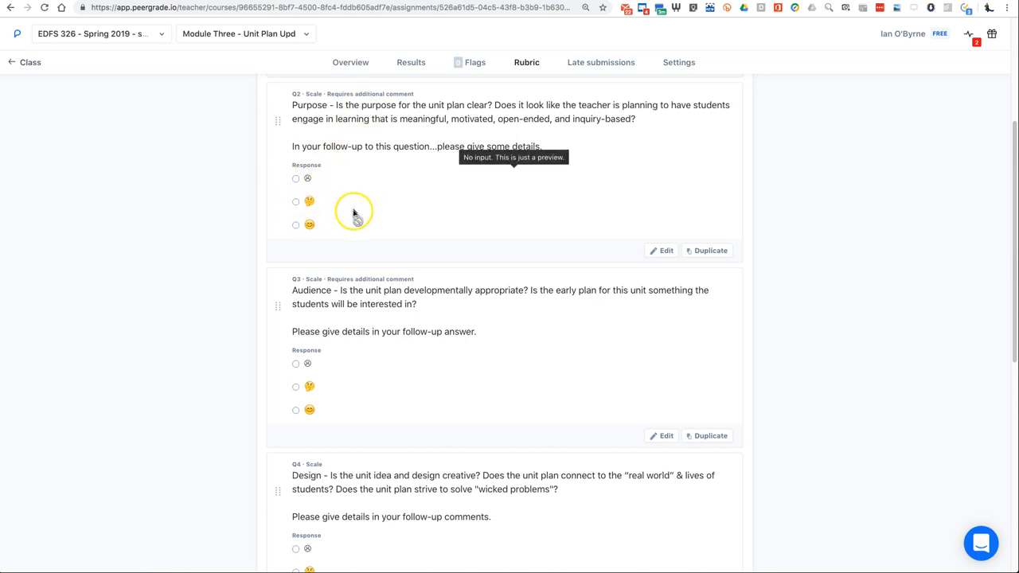
pyautogui.scroll(-3)
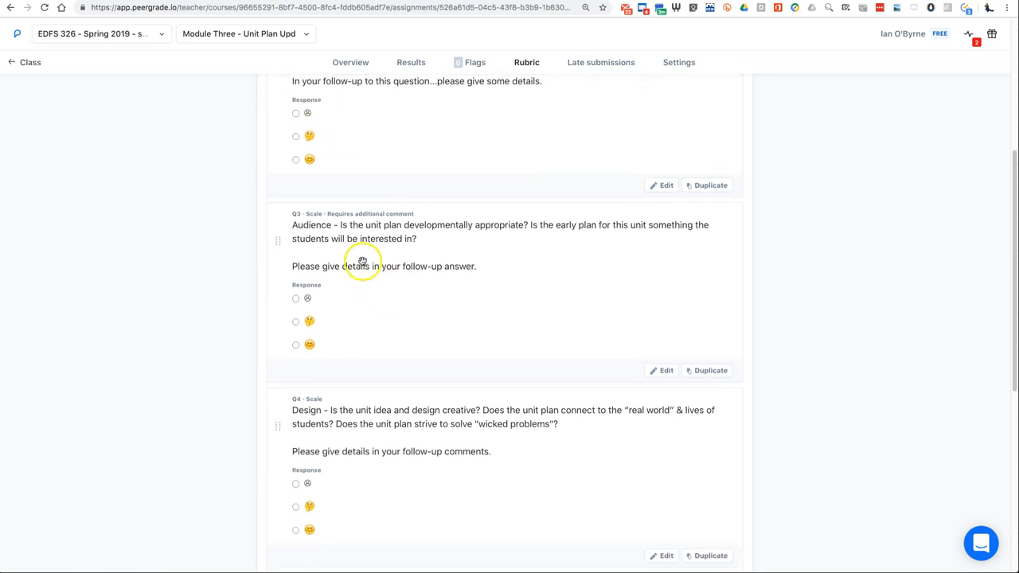
pyautogui.moveTo(354, 252)
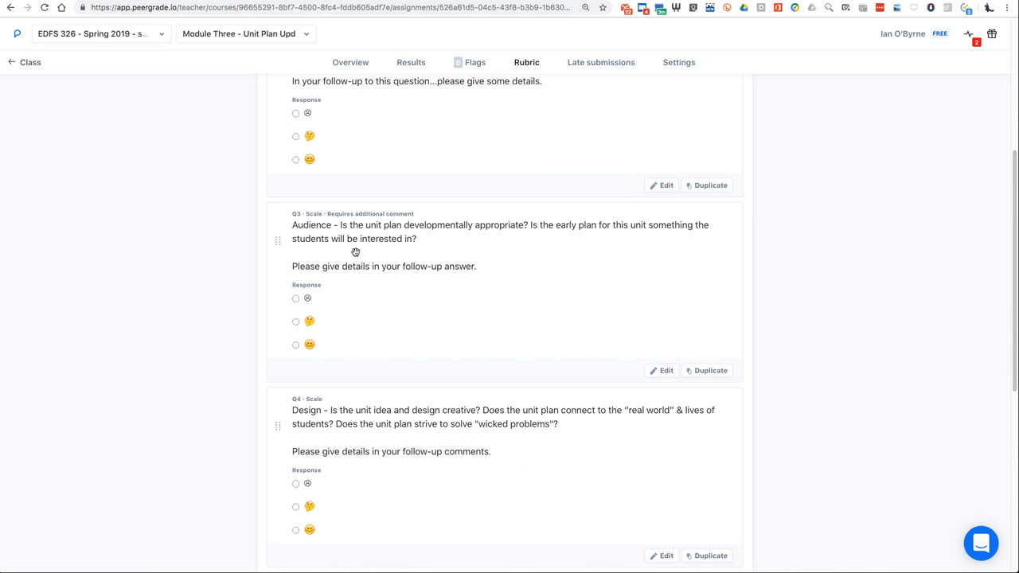
pyautogui.scroll(-3)
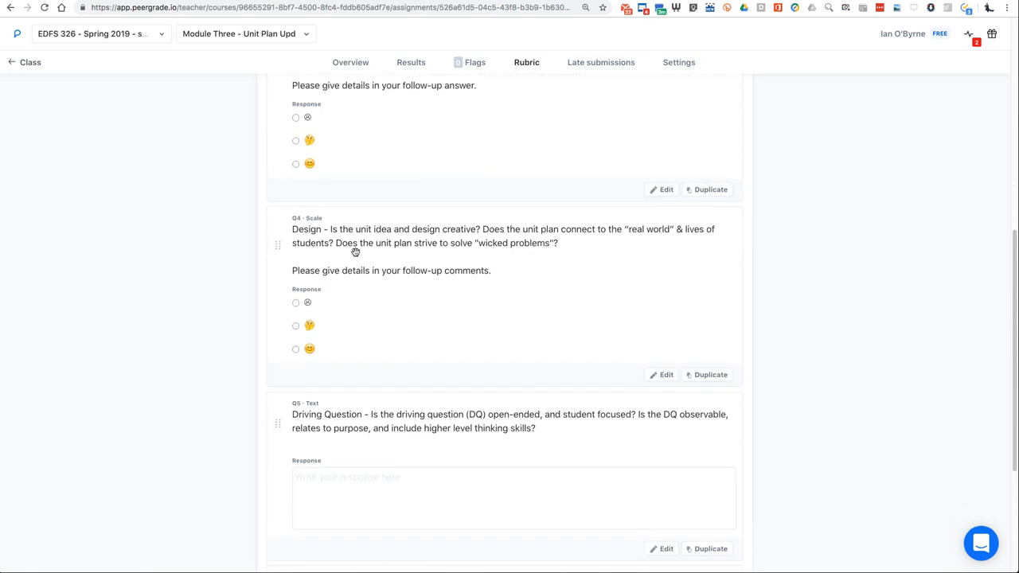
pyautogui.moveTo(384, 261)
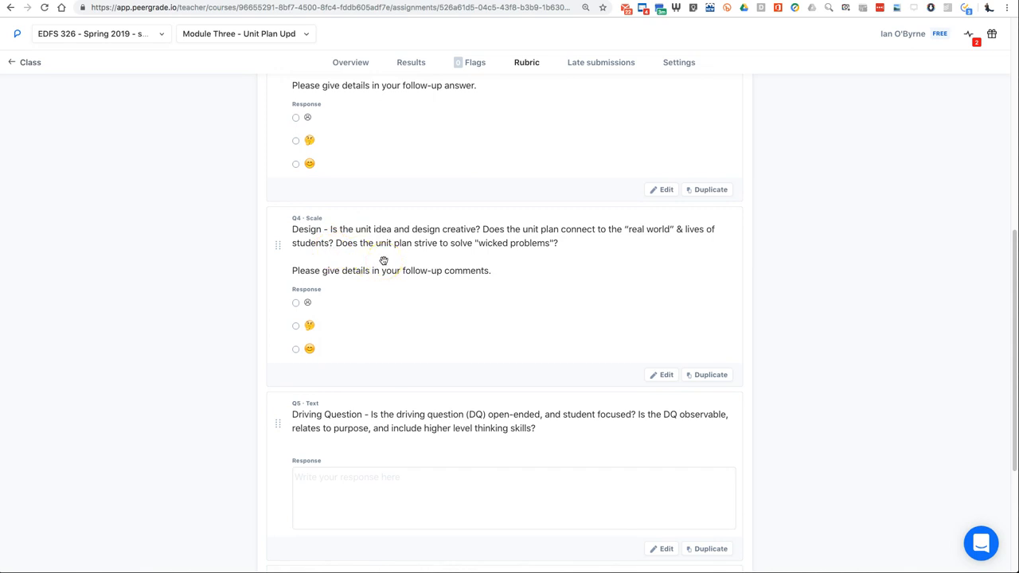
pyautogui.moveTo(373, 297)
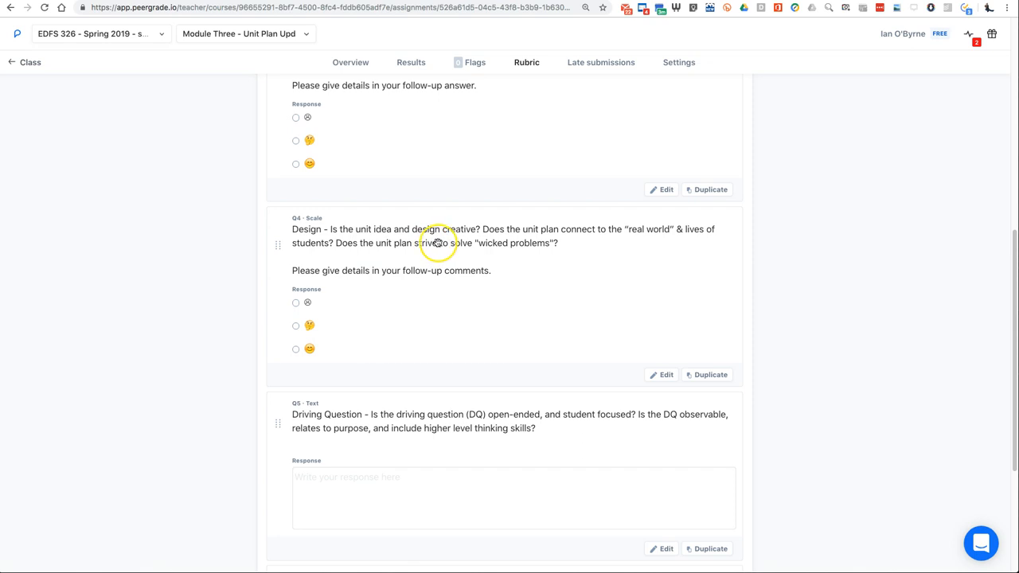
pyautogui.moveTo(390, 323)
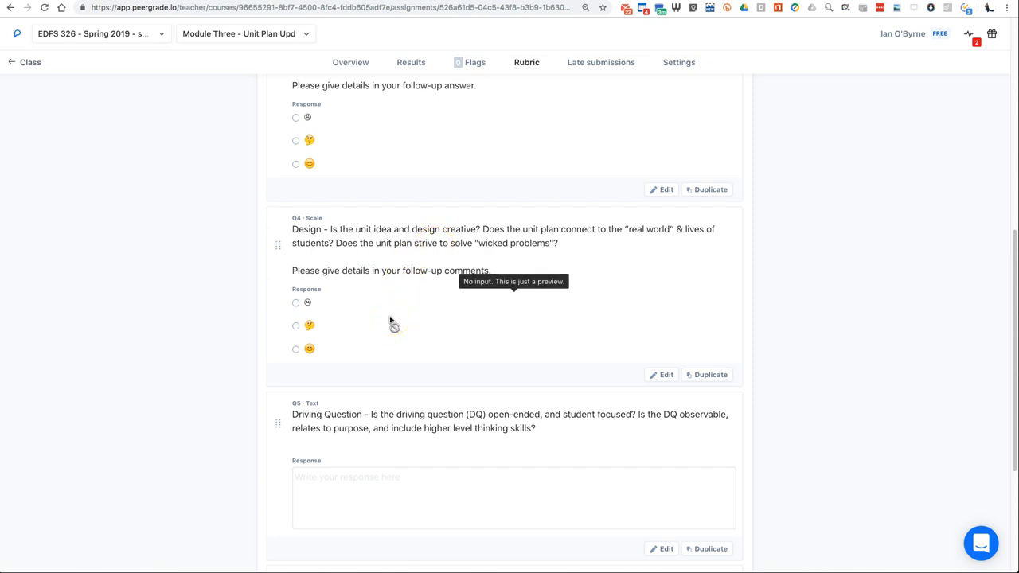
pyautogui.scroll(-3)
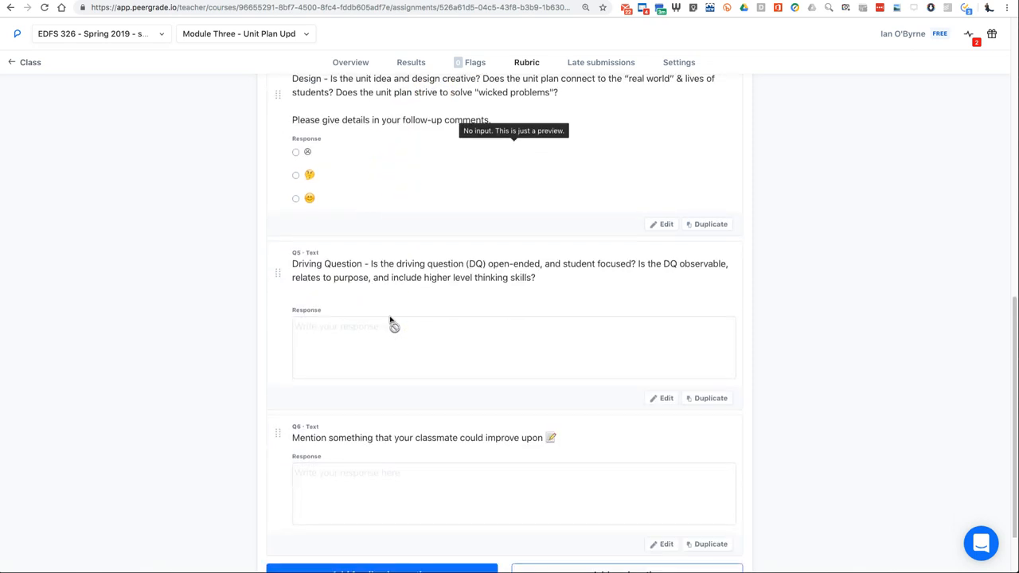
pyautogui.scroll(-3)
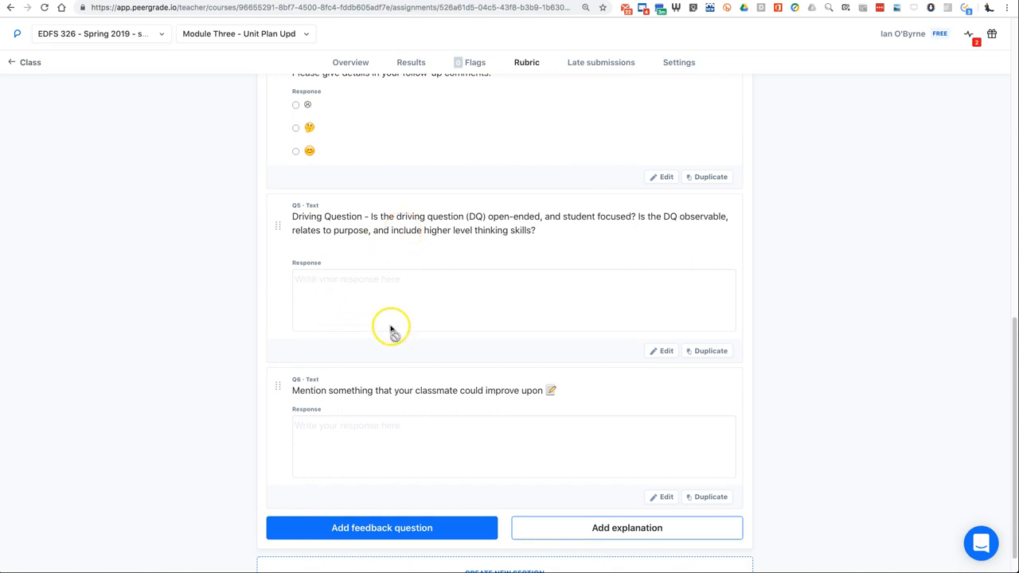
pyautogui.moveTo(408, 295)
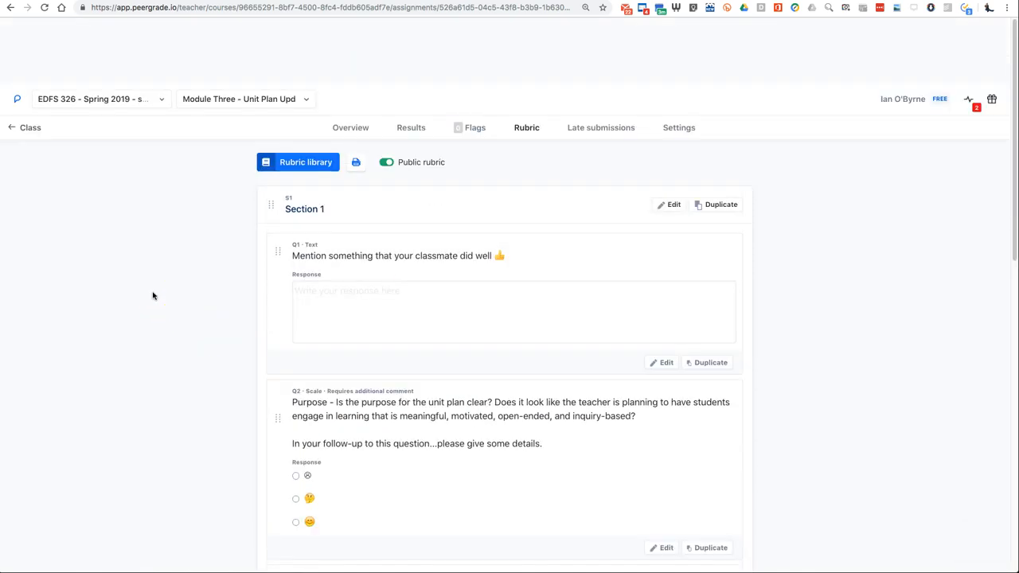
pyautogui.scroll(-3)
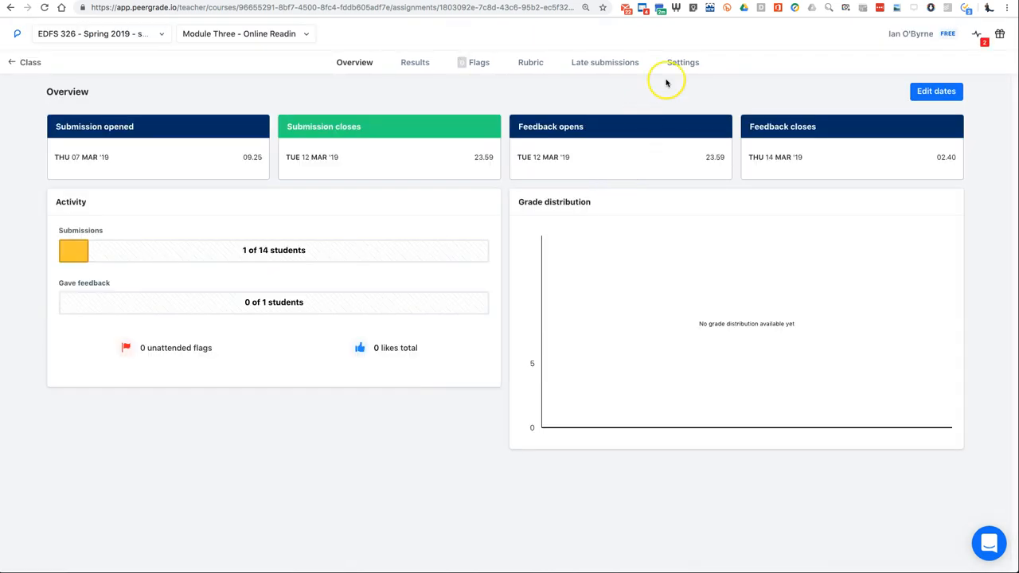
# Stop accepting file uploads for the lesson plan, leaving Google Drive only
pyautogui.click(680, 62)
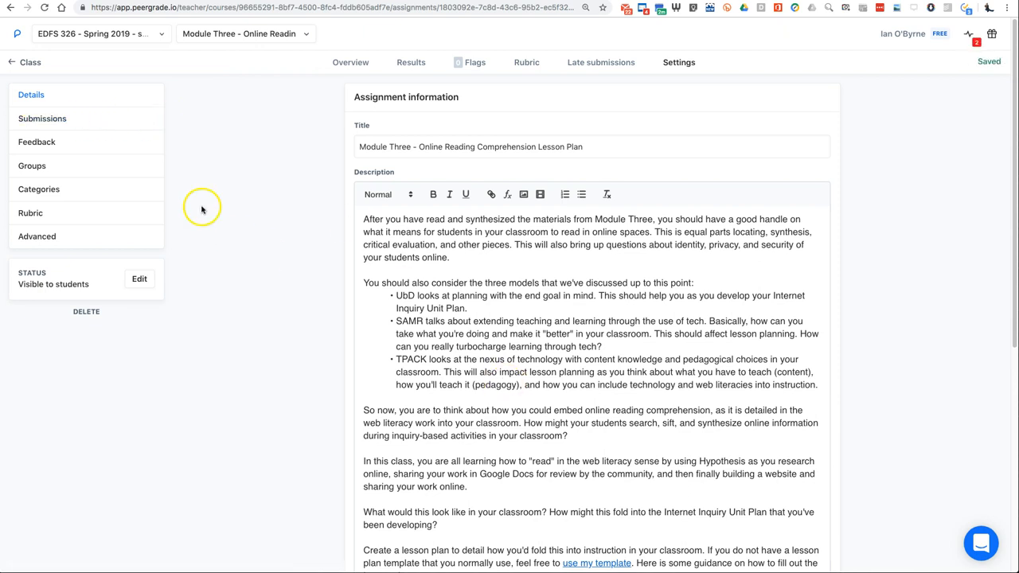
pyautogui.click(43, 118)
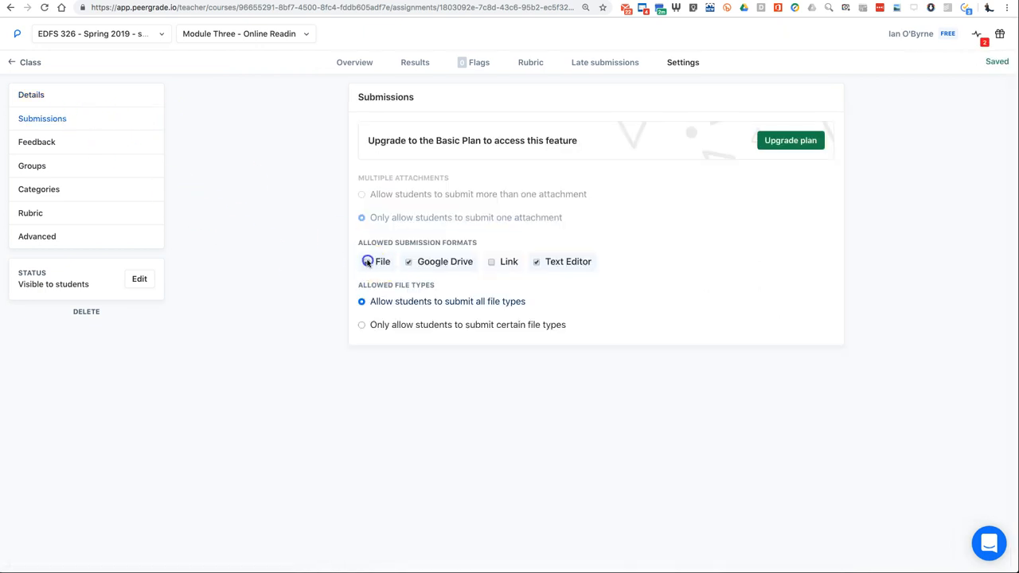
pyautogui.click(367, 261)
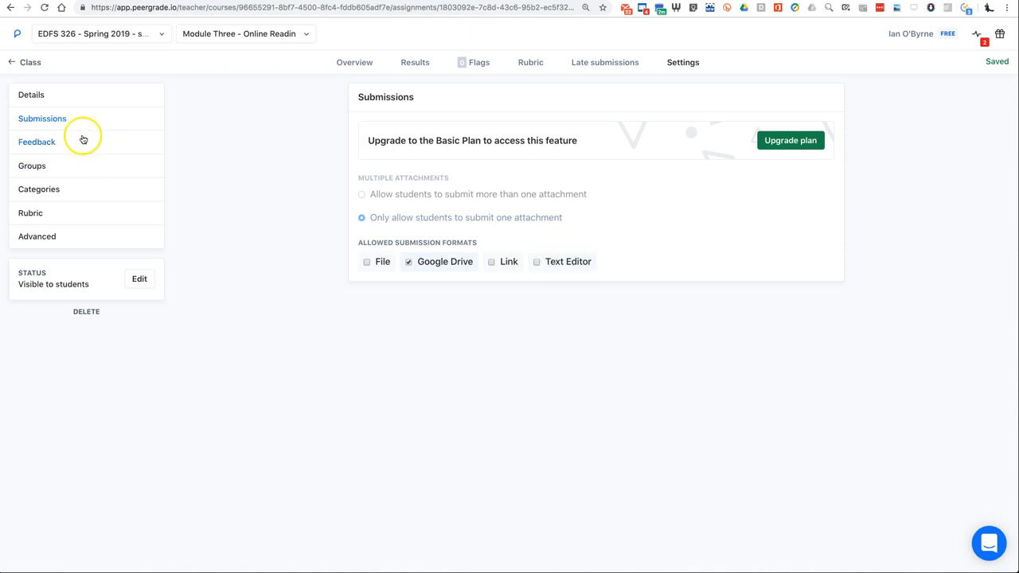
# Require students to give feedback before seeing theirs, and view the lesson plan rubric
pyautogui.click(37, 142)
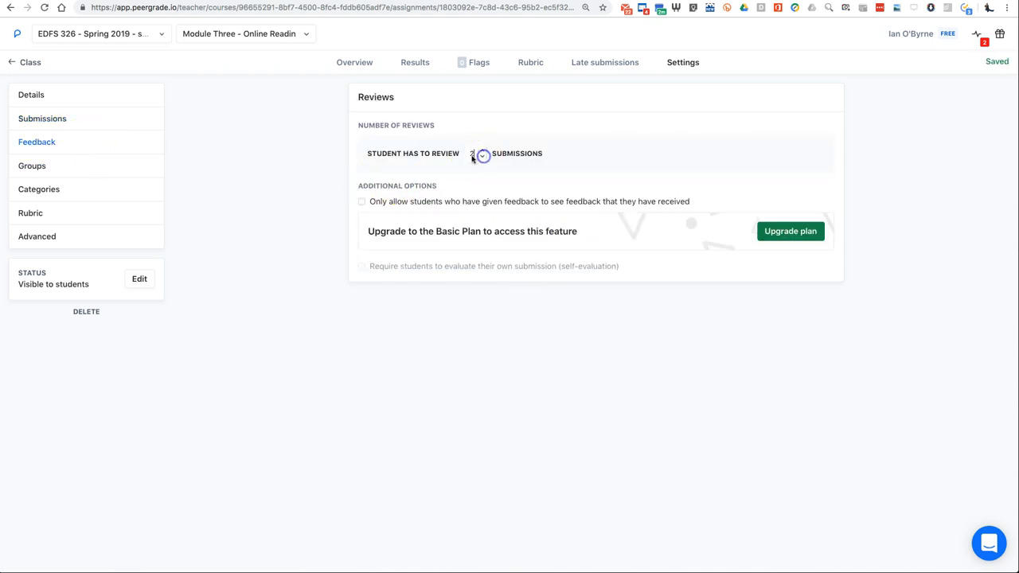
pyautogui.click(360, 201)
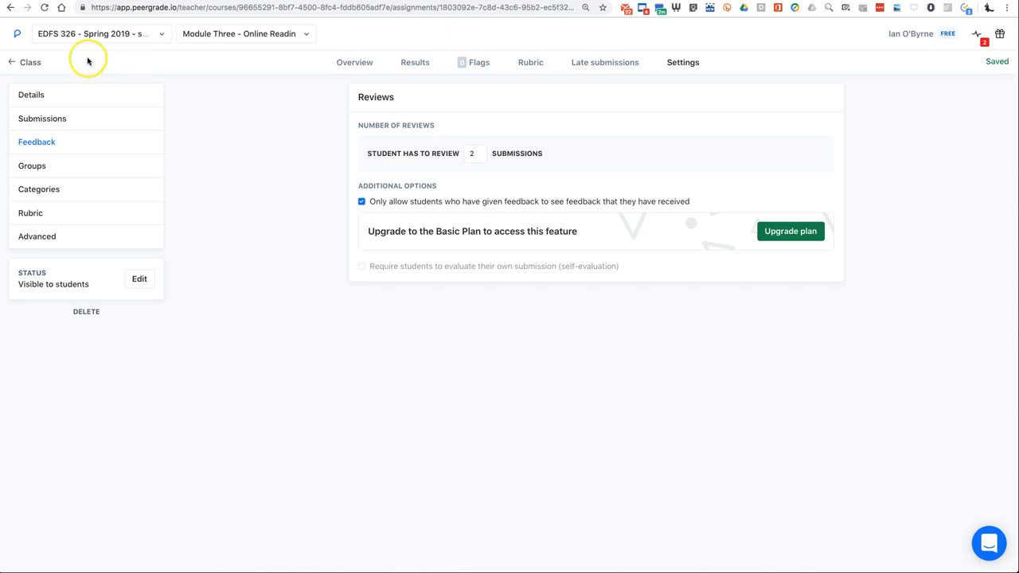
pyautogui.click(530, 63)
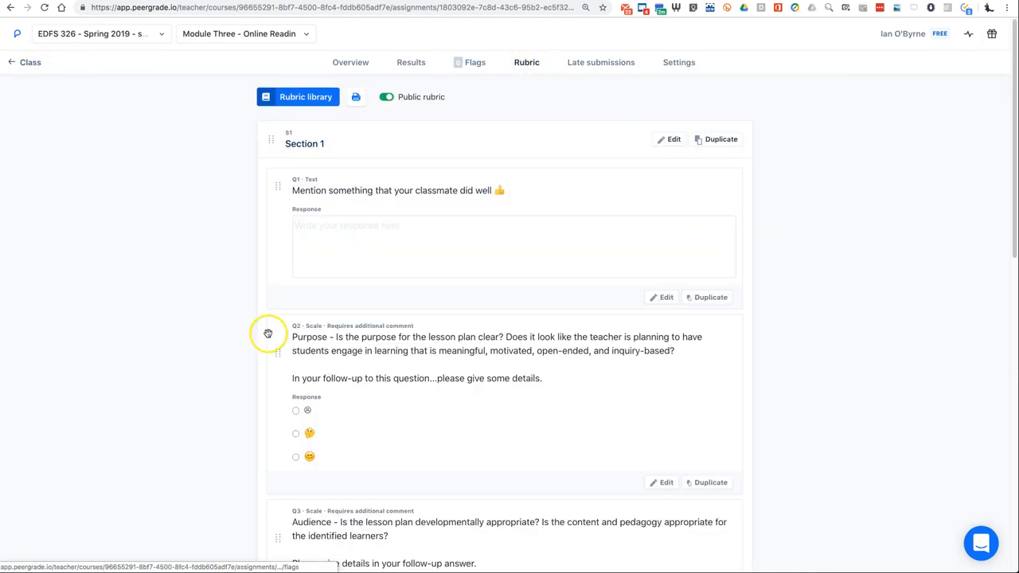
# Read the lesson plan's six rubric questions and return to the EDFS 326 assignment list
pyautogui.scroll(-3)
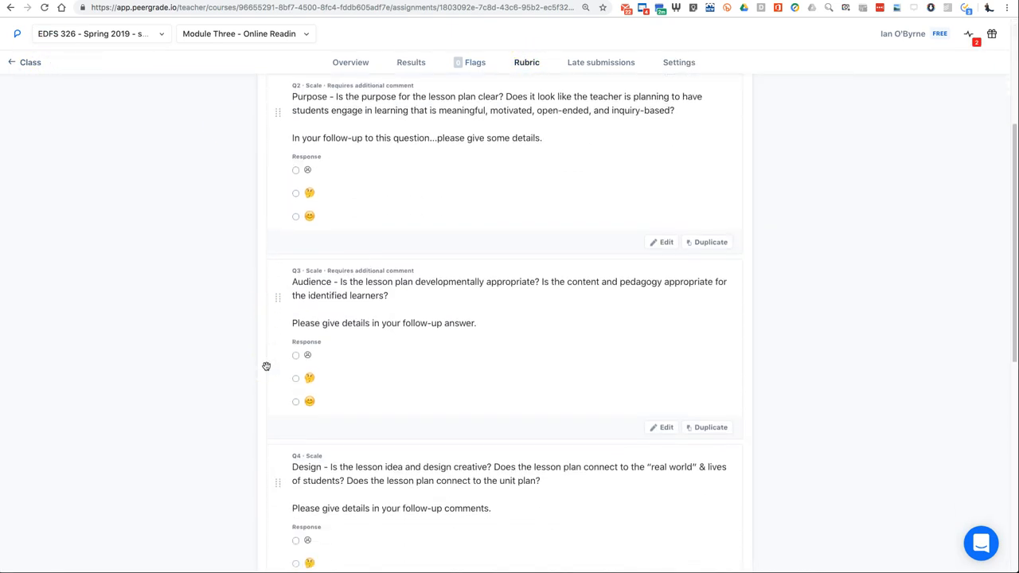
pyautogui.scroll(-3)
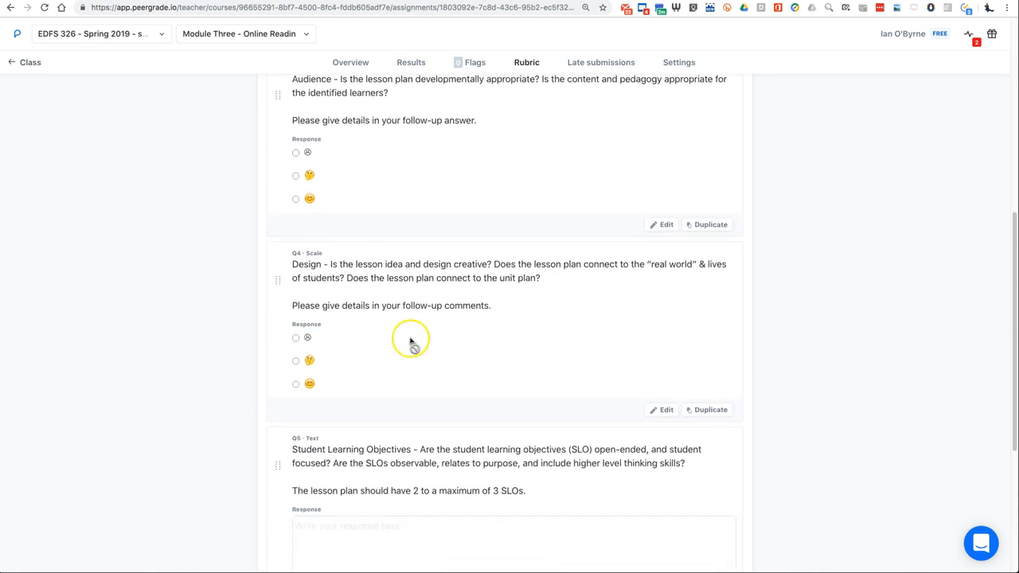
pyautogui.scroll(-3)
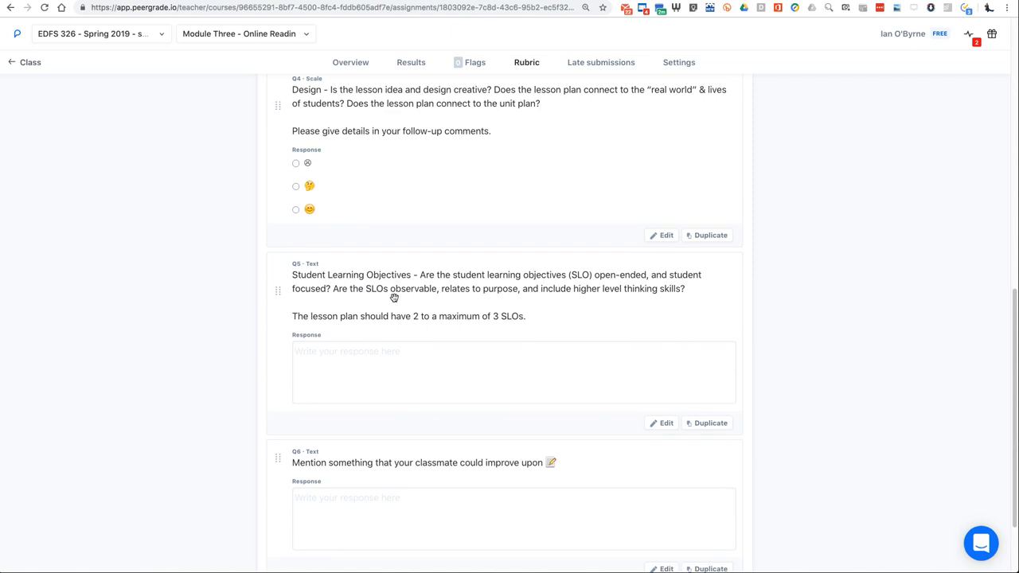
pyautogui.scroll(-3)
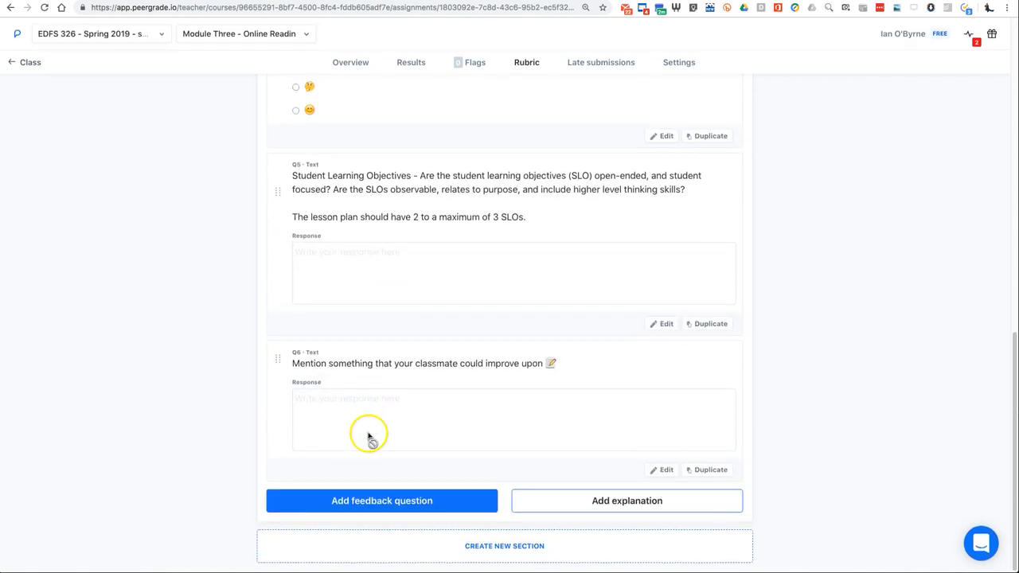
pyautogui.click(24, 63)
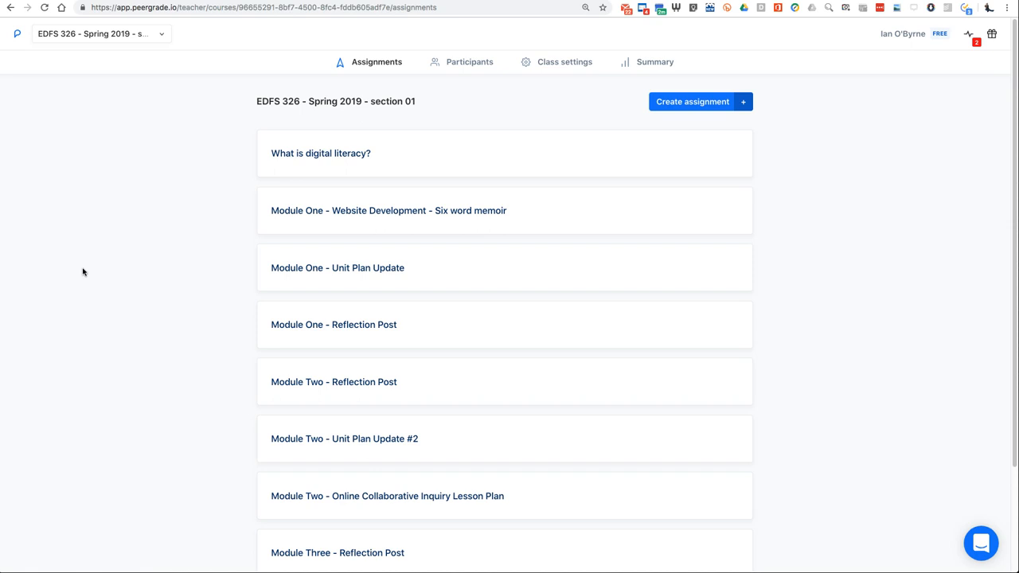
# Reopen Module Three - Reflection Post, showing submissions closing 12 March and 0 of 14 submitted
pyautogui.scroll(-3)
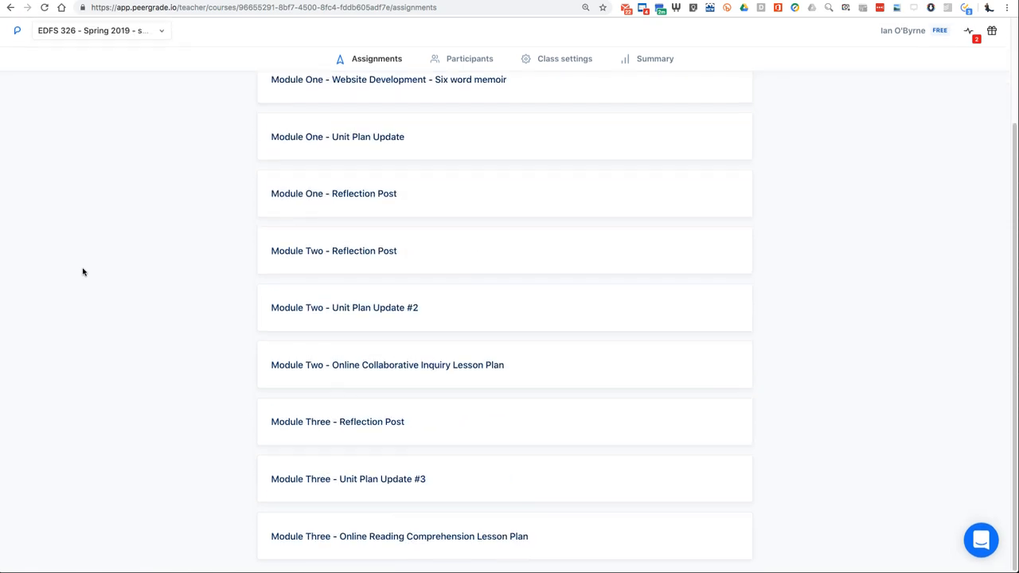
pyautogui.click(337, 422)
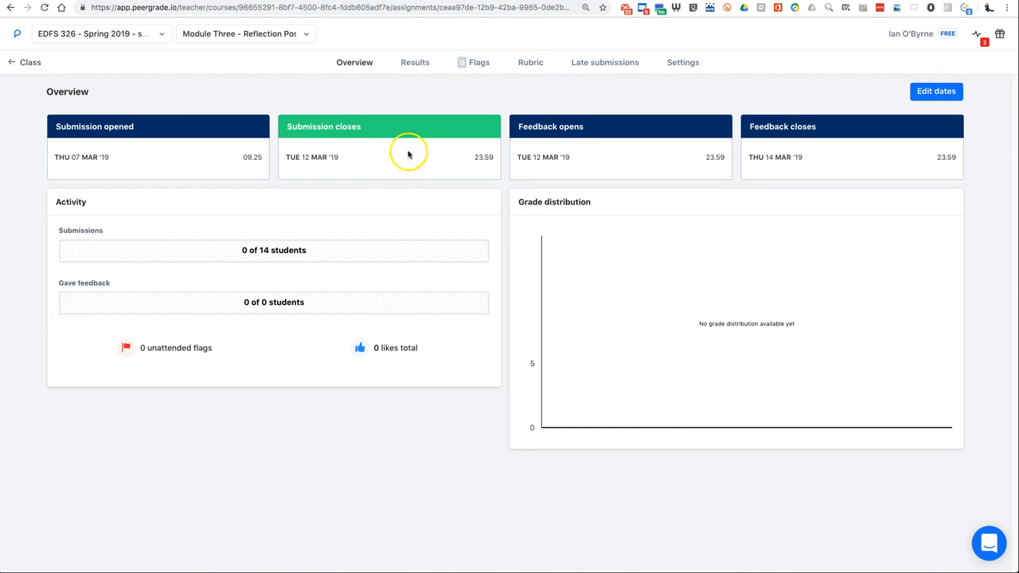
pyautogui.moveTo(848, 114)
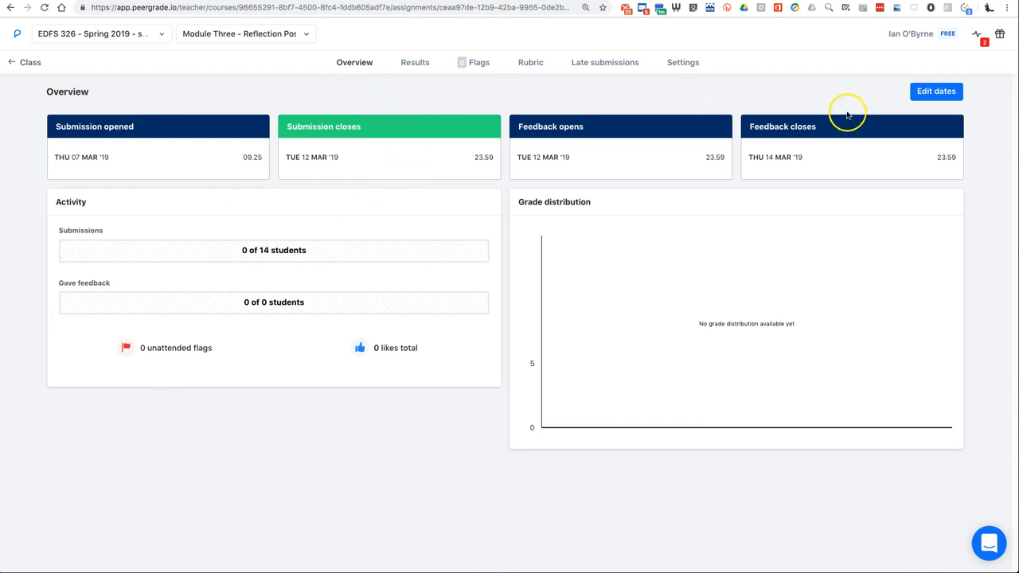
pyautogui.moveTo(788, 102)
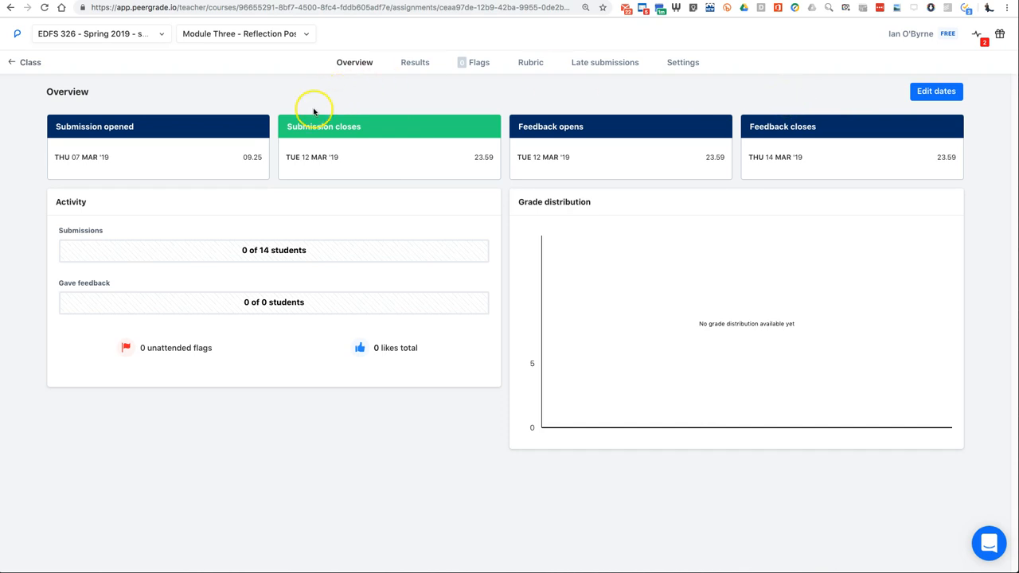
pyautogui.moveTo(379, 138)
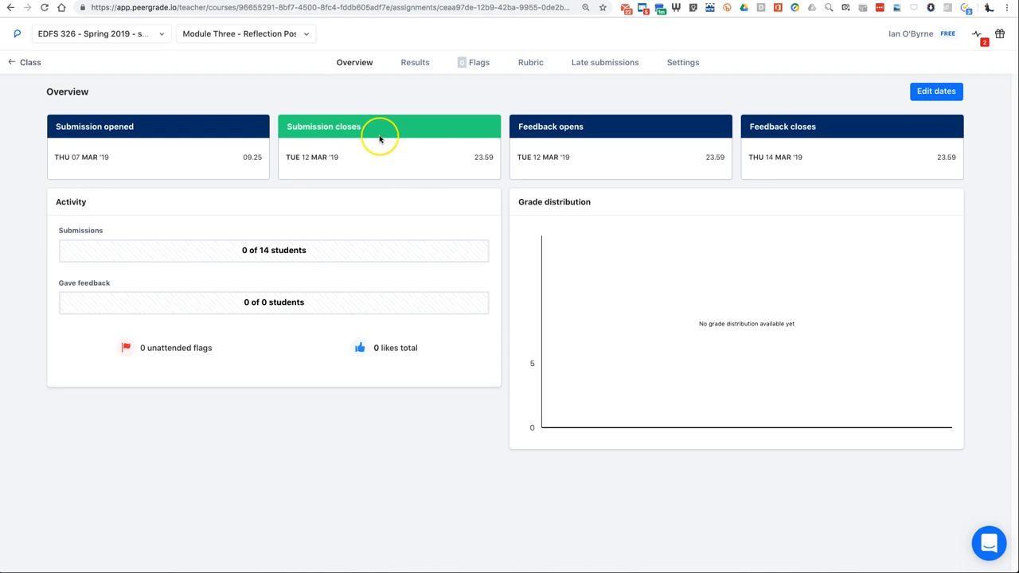
pyautogui.moveTo(731, 100)
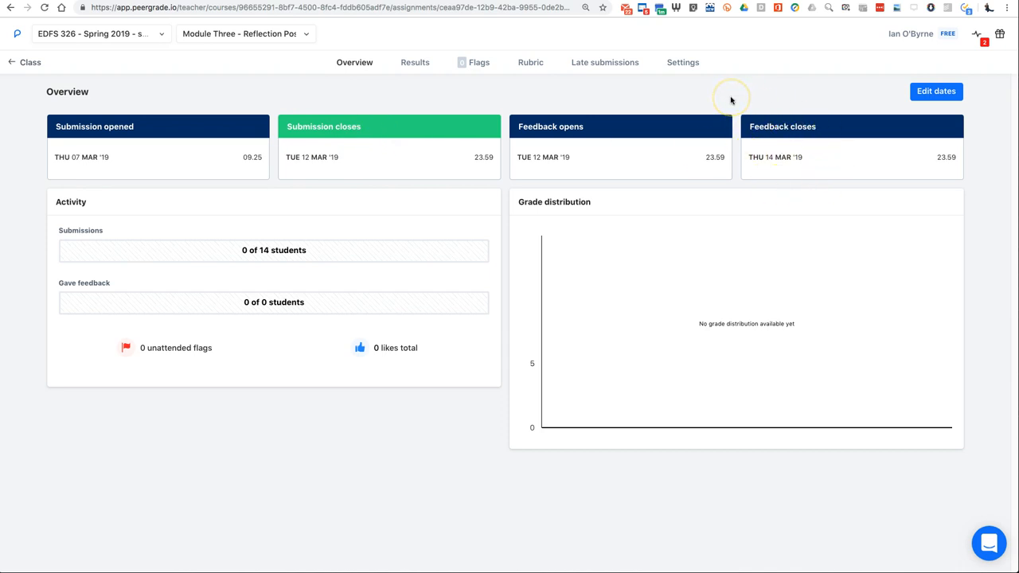
pyautogui.moveTo(299, 141)
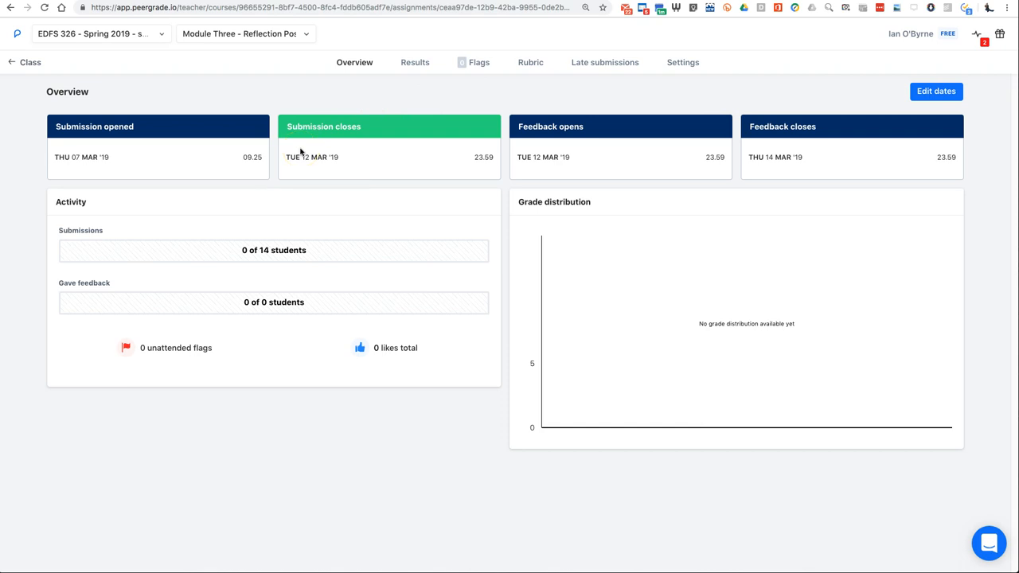
pyautogui.moveTo(769, 126)
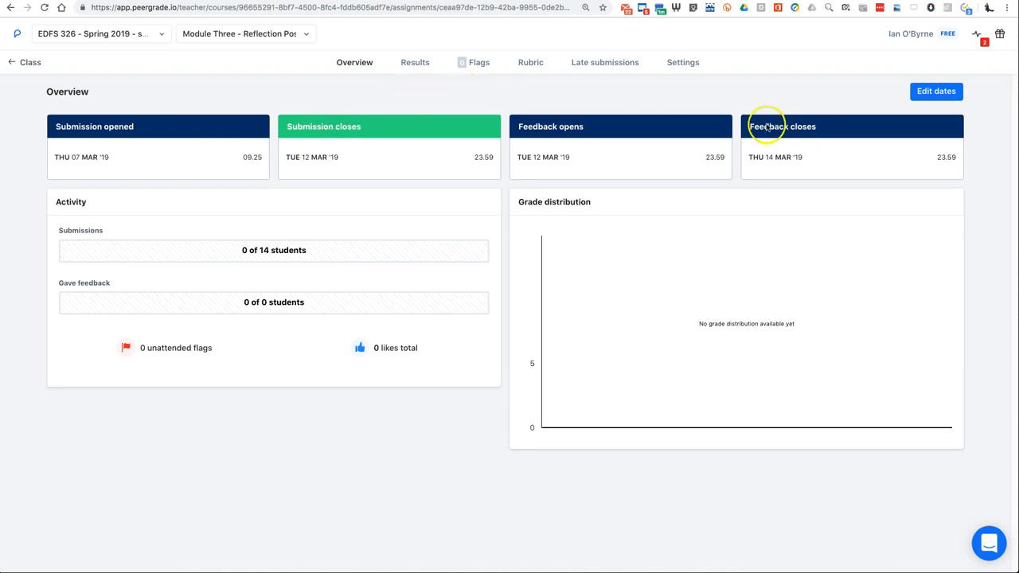
pyautogui.moveTo(761, 114)
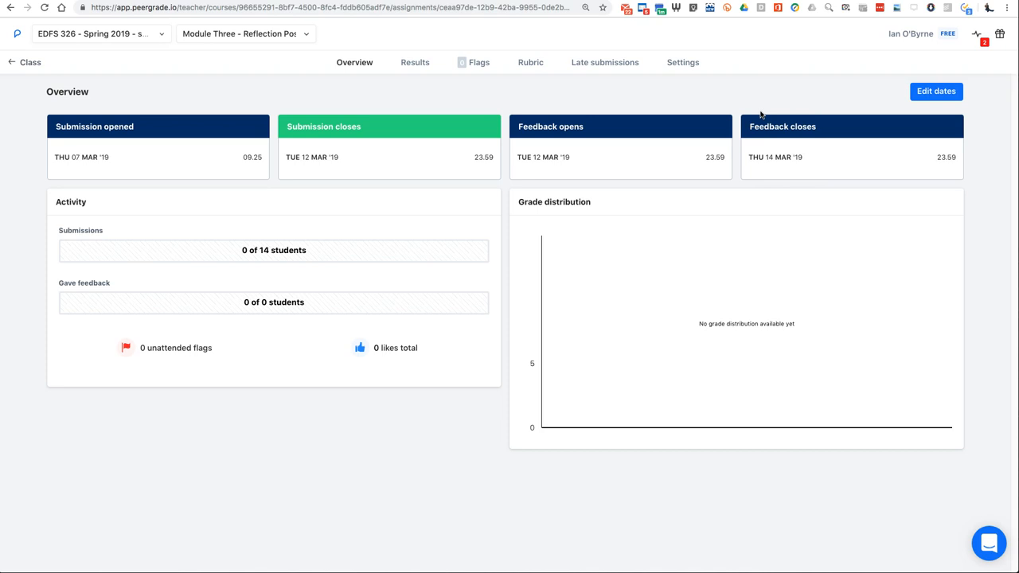
pyautogui.moveTo(738, 95)
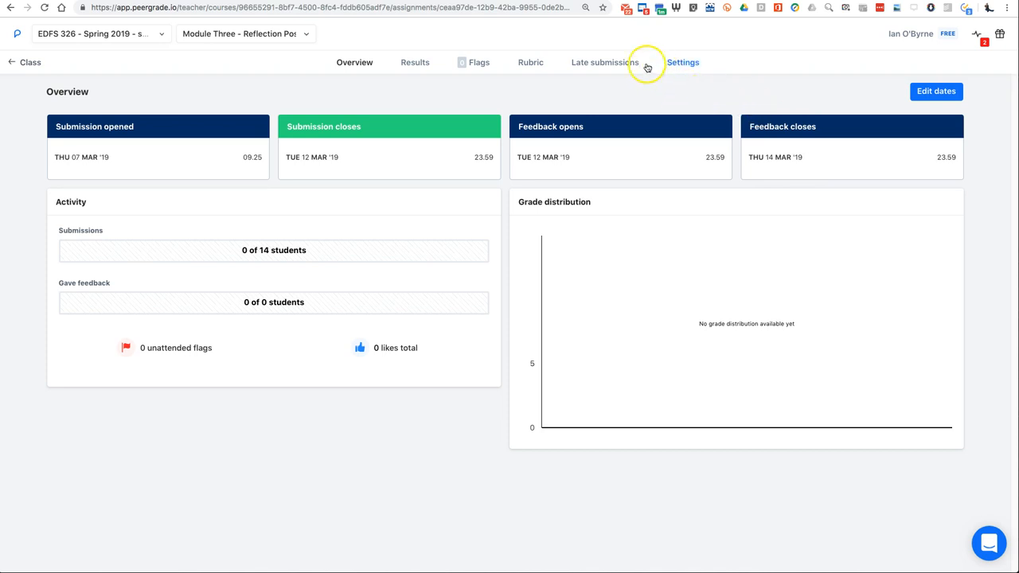
# Show the Reflection Post's late submissions, listing all 14 students without submissions or peer-grading
pyautogui.click(604, 62)
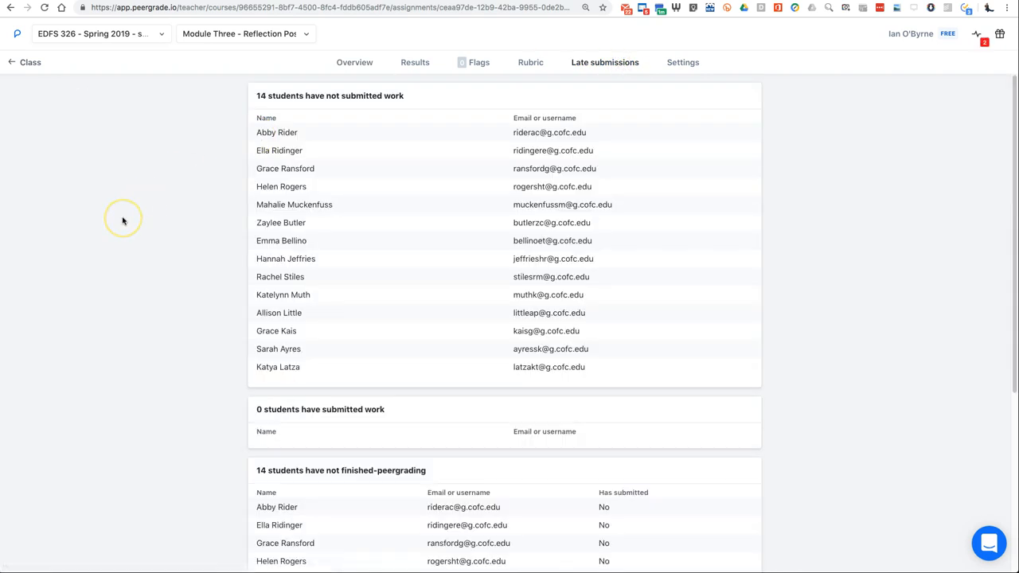
# Scroll through the late-submission lists, then return to the class page
pyautogui.scroll(-3)
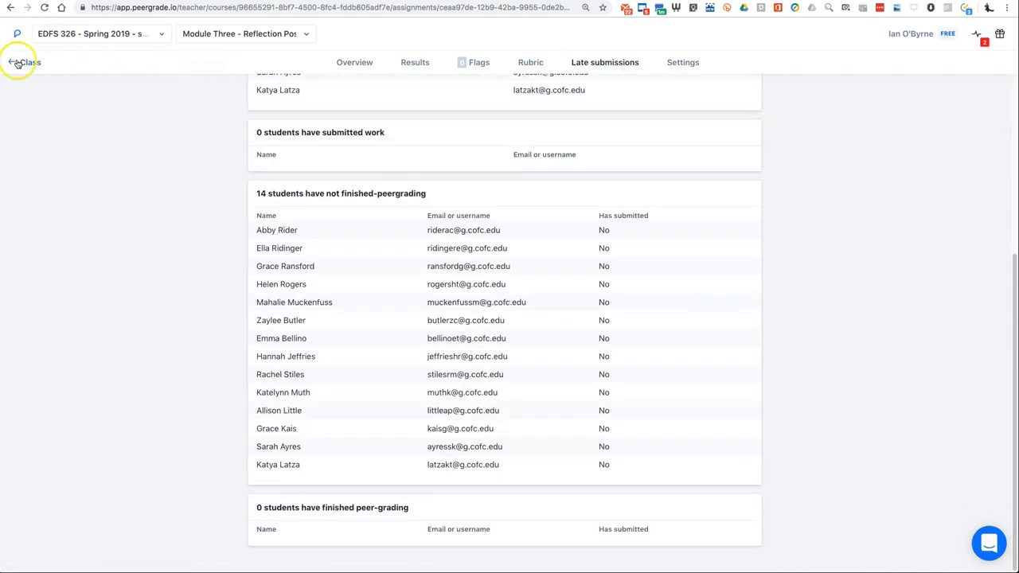
pyautogui.click(27, 60)
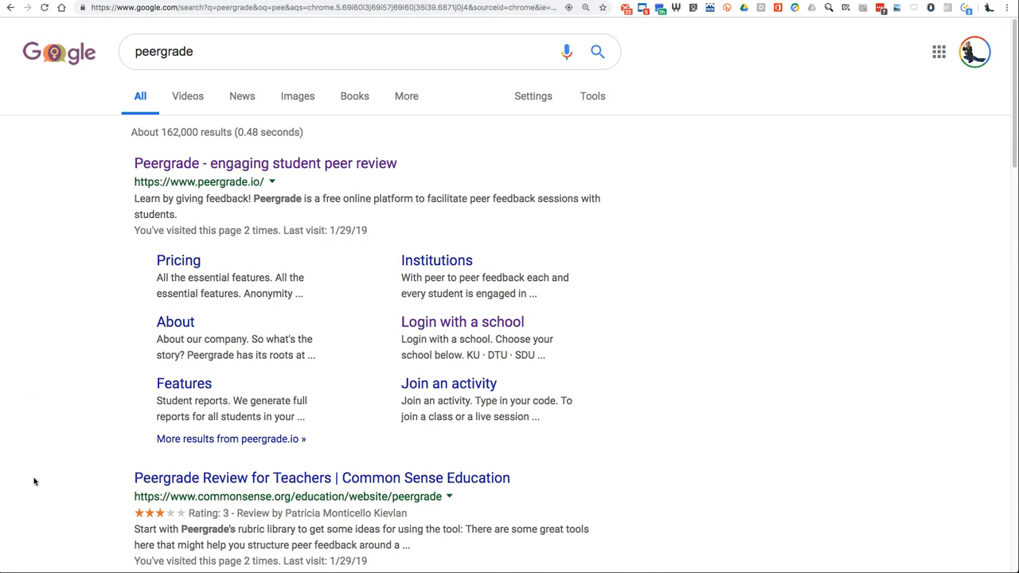
pyautogui.moveTo(26, 570)
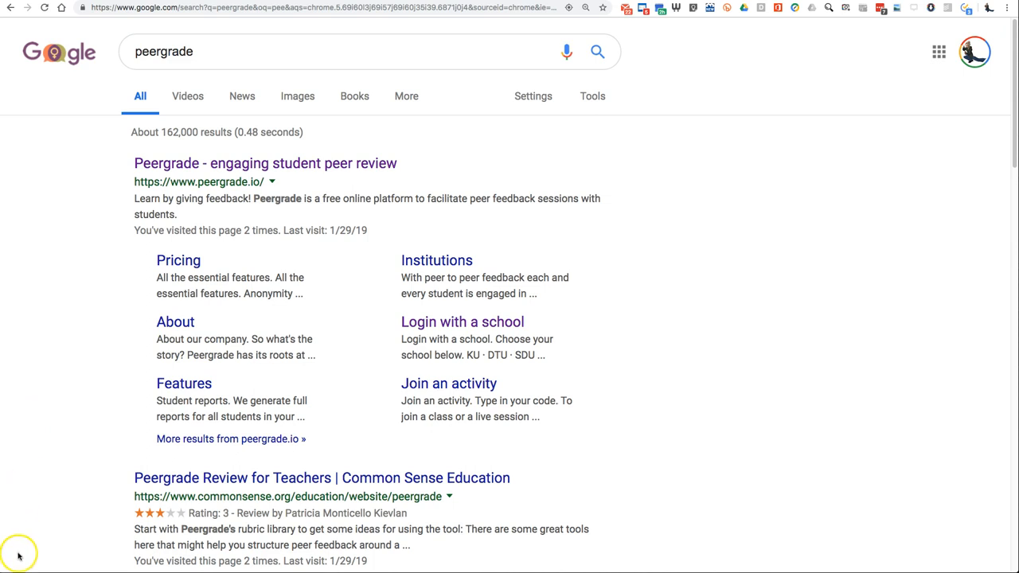